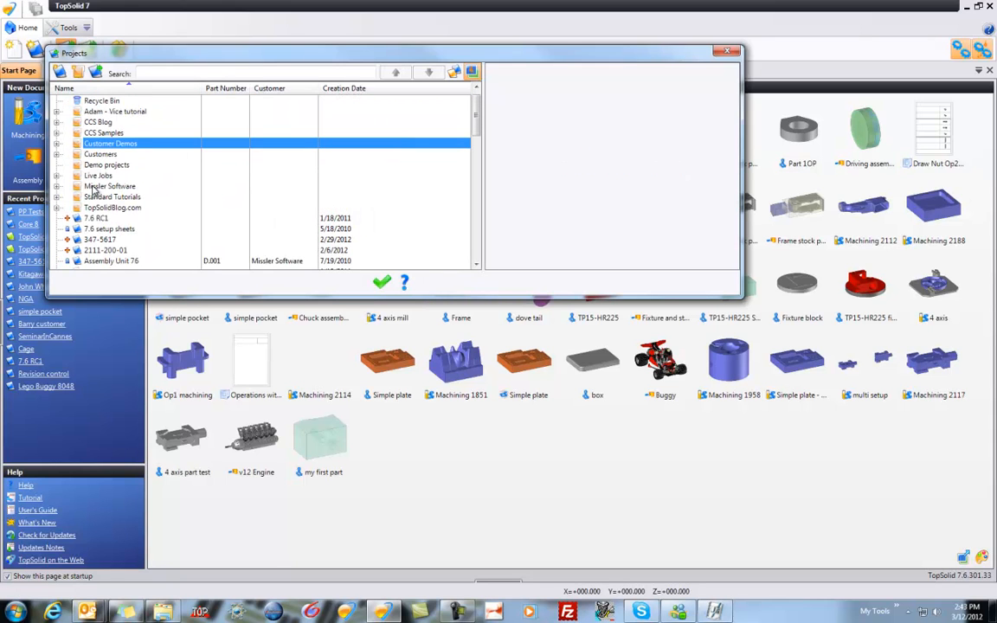
# Open the Inch Template project from the templates folder of the Projects list
pyautogui.scroll(3)
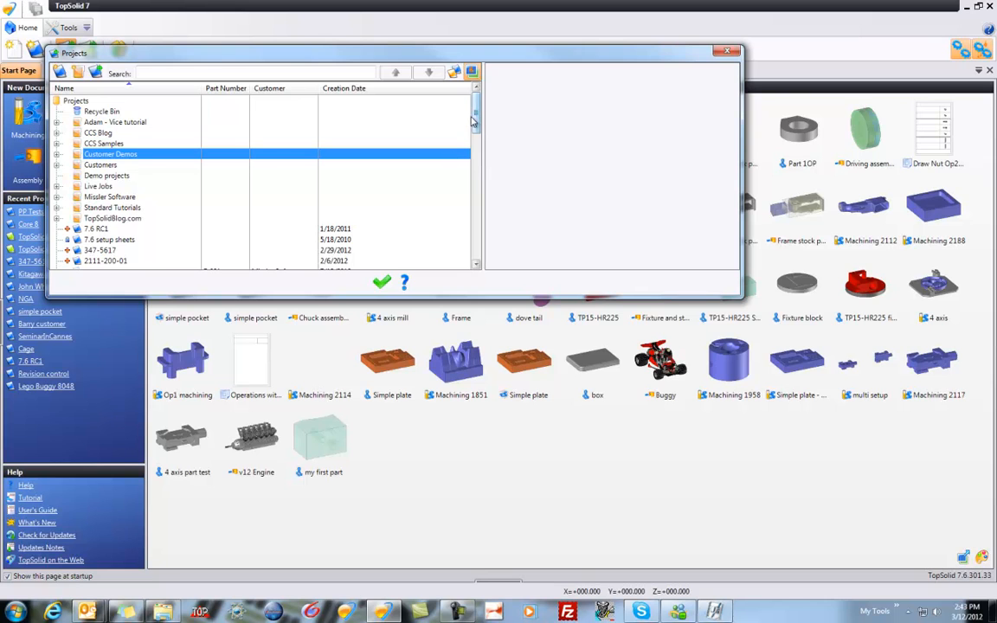
pyautogui.moveTo(454, 76)
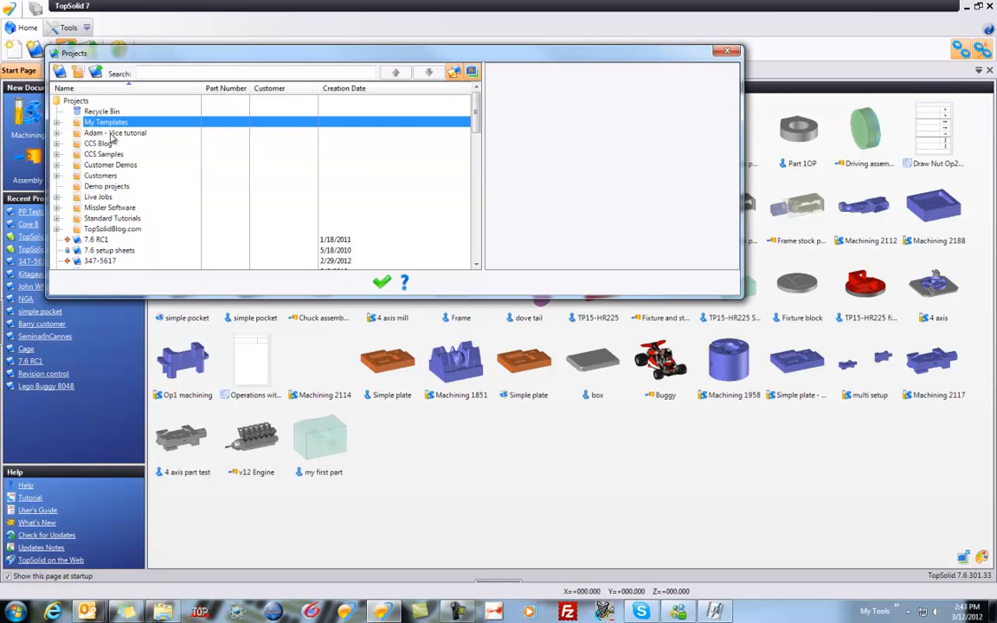
pyautogui.click(57, 121)
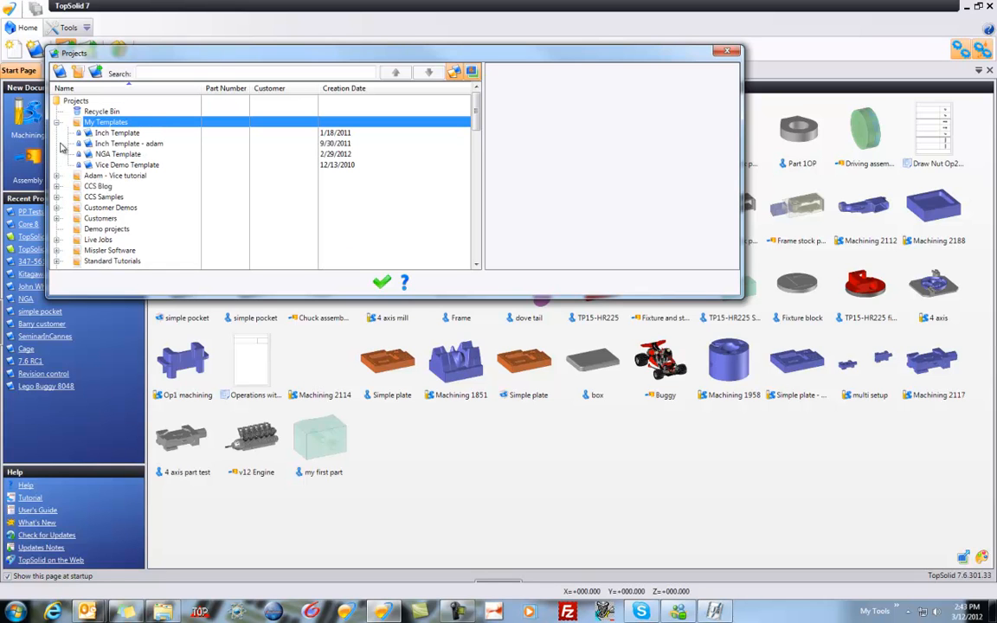
pyautogui.click(118, 132)
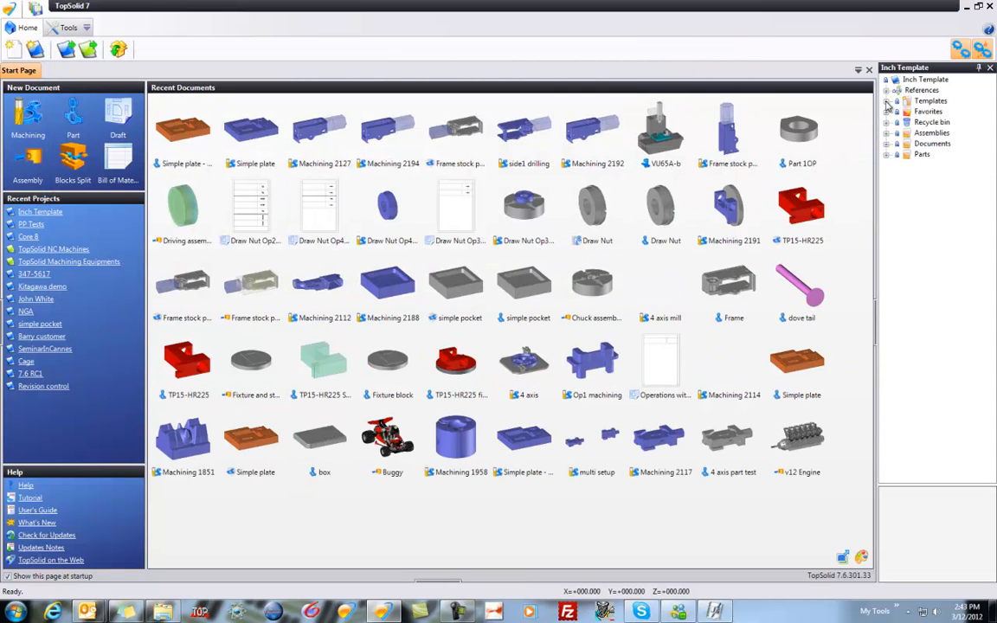
# Delete the 5 Axis Trunion template from the project's Templates folder
pyautogui.click(888, 101)
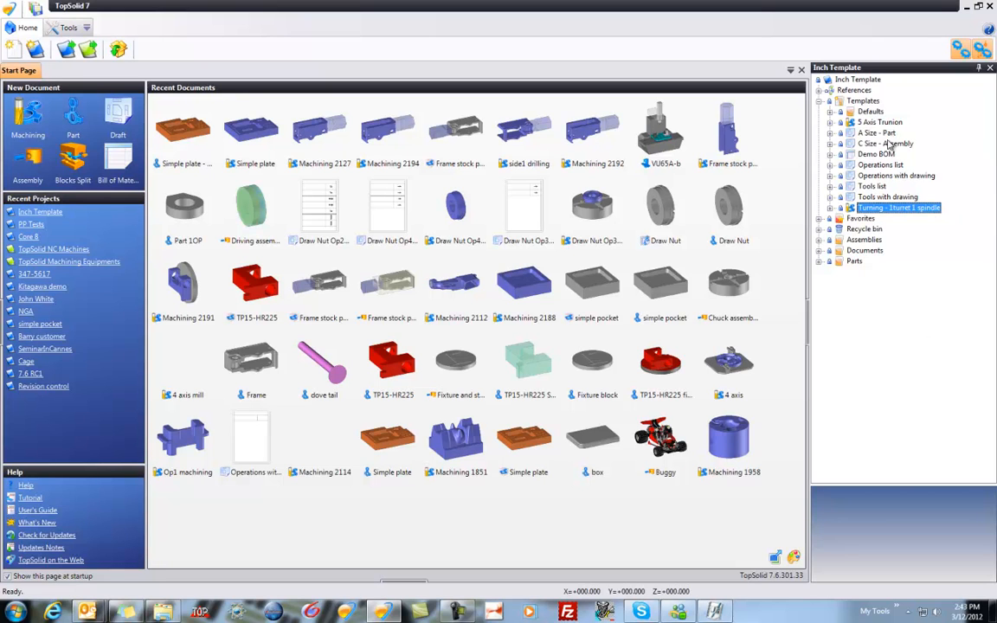
pyautogui.click(879, 121)
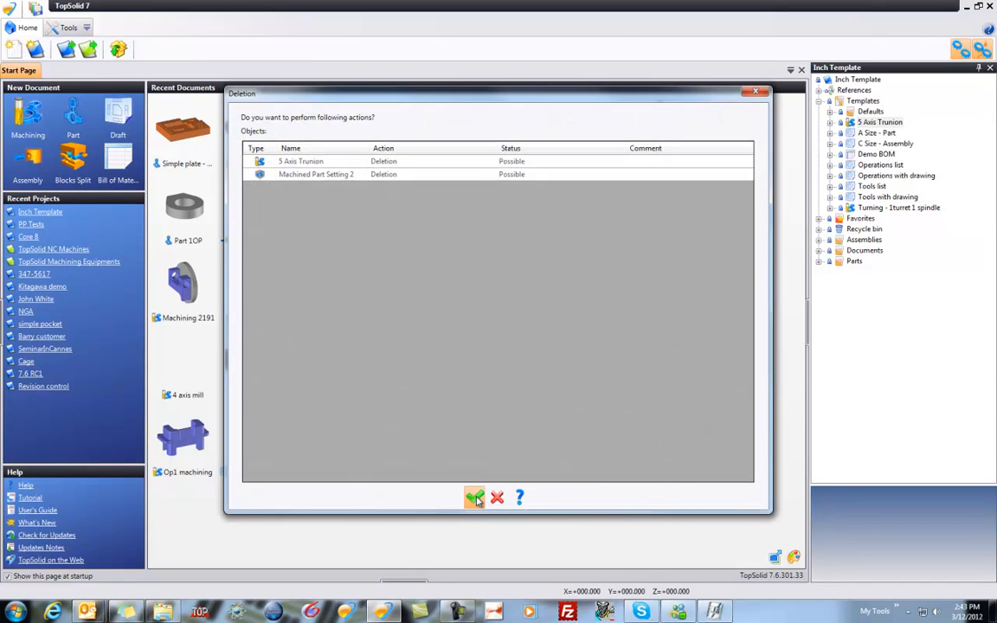
pyautogui.click(474, 496)
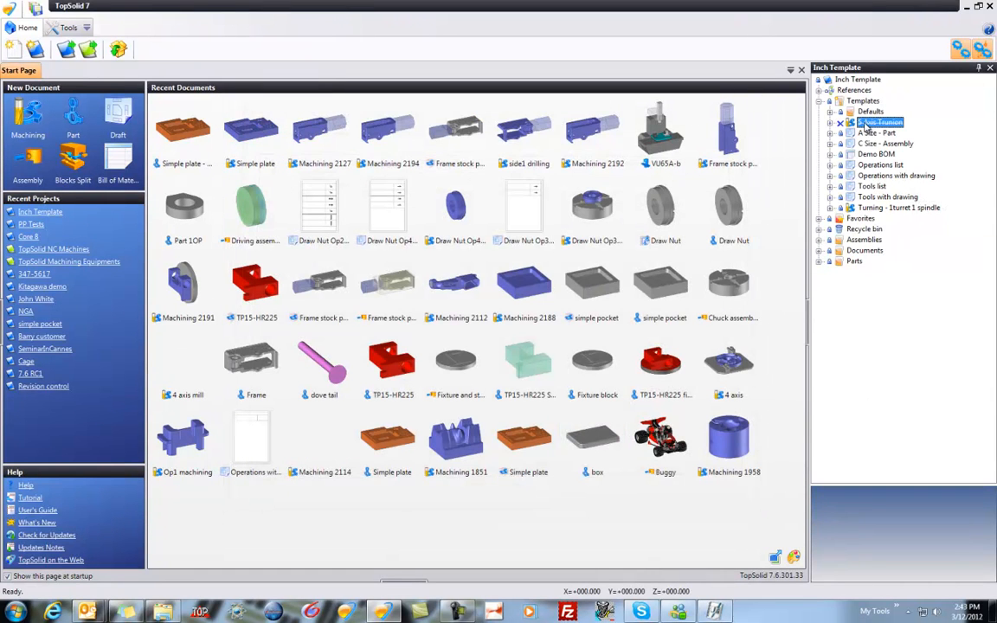
# Check in the deletion of the 5 Axis Trunion template
pyautogui.rightClick(881, 121)
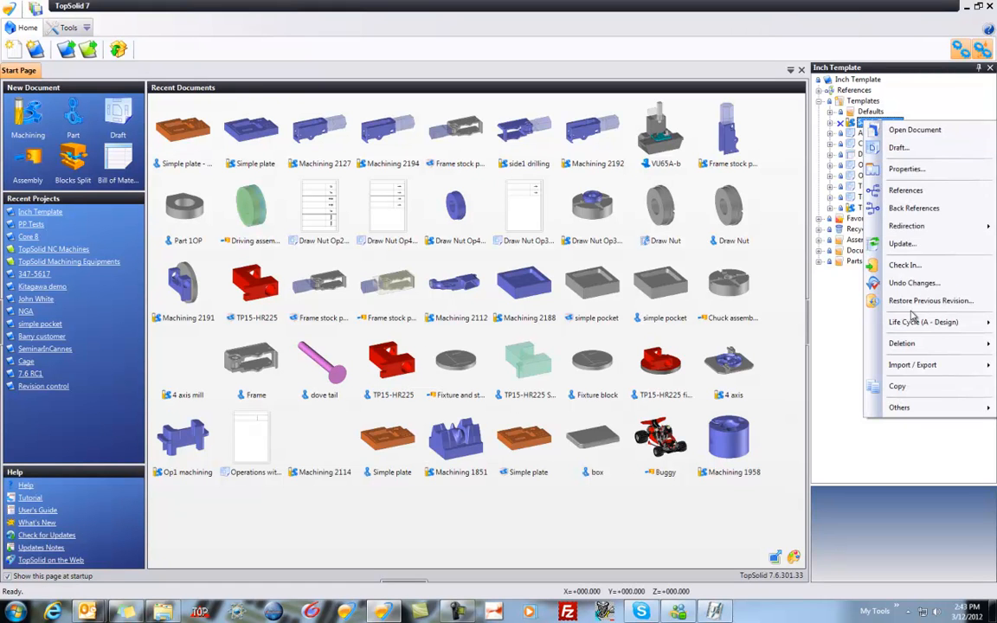
pyautogui.click(905, 264)
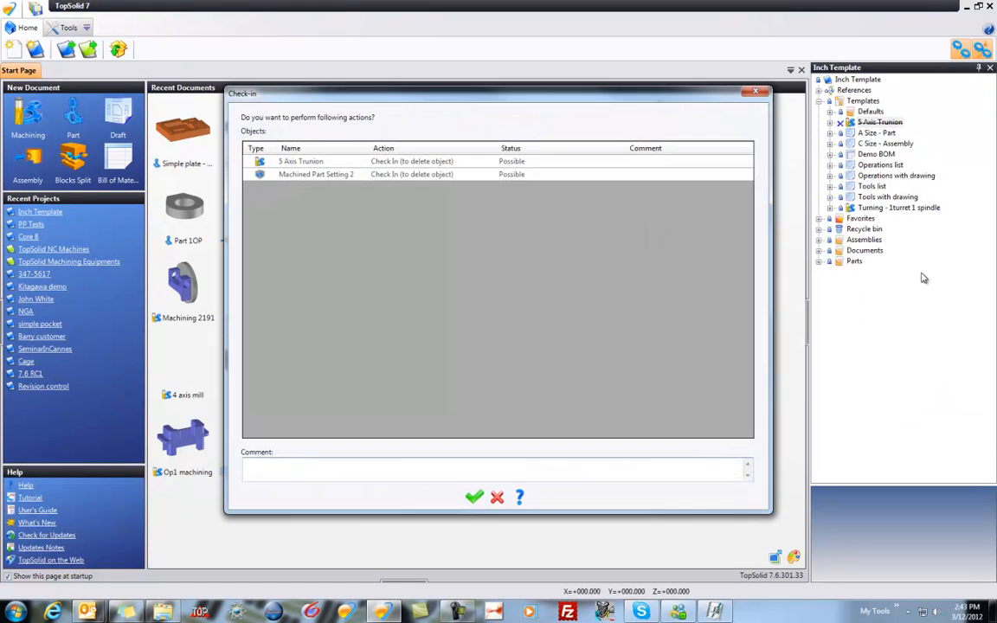
pyautogui.click(474, 495)
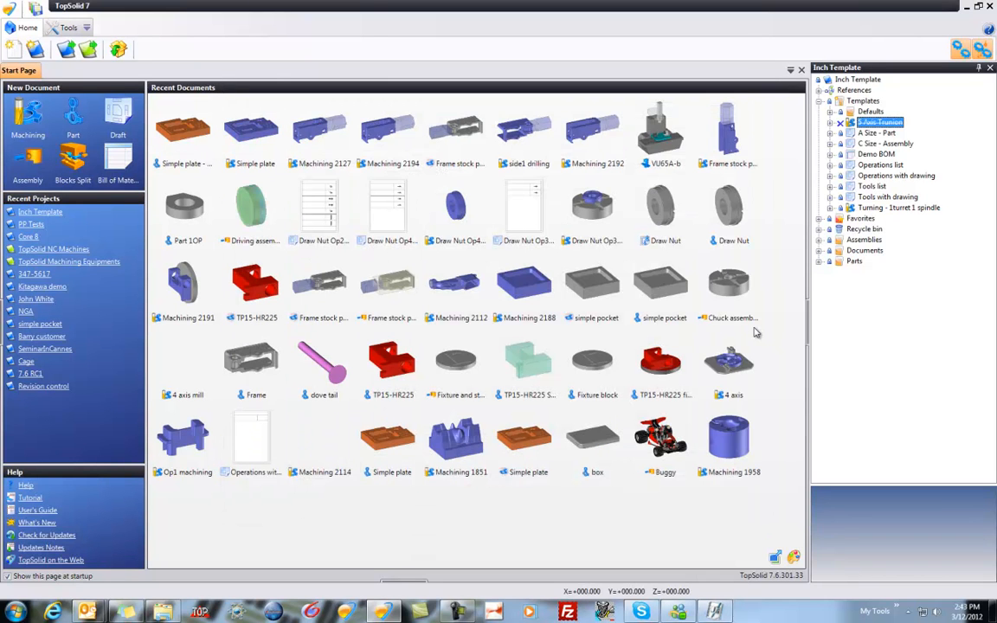
pyautogui.click(876, 121)
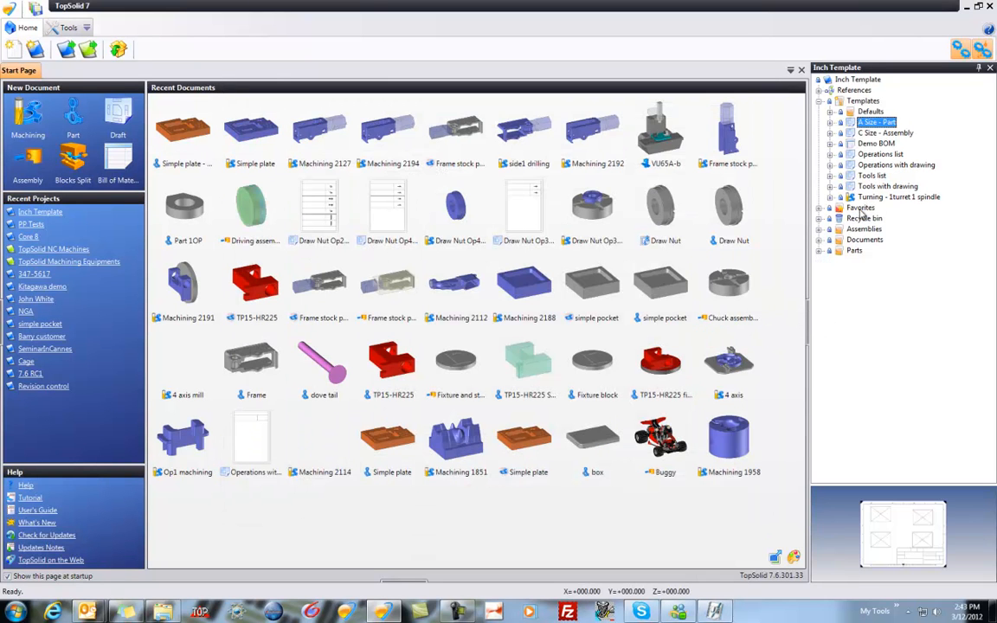
pyautogui.rightClick(860, 207)
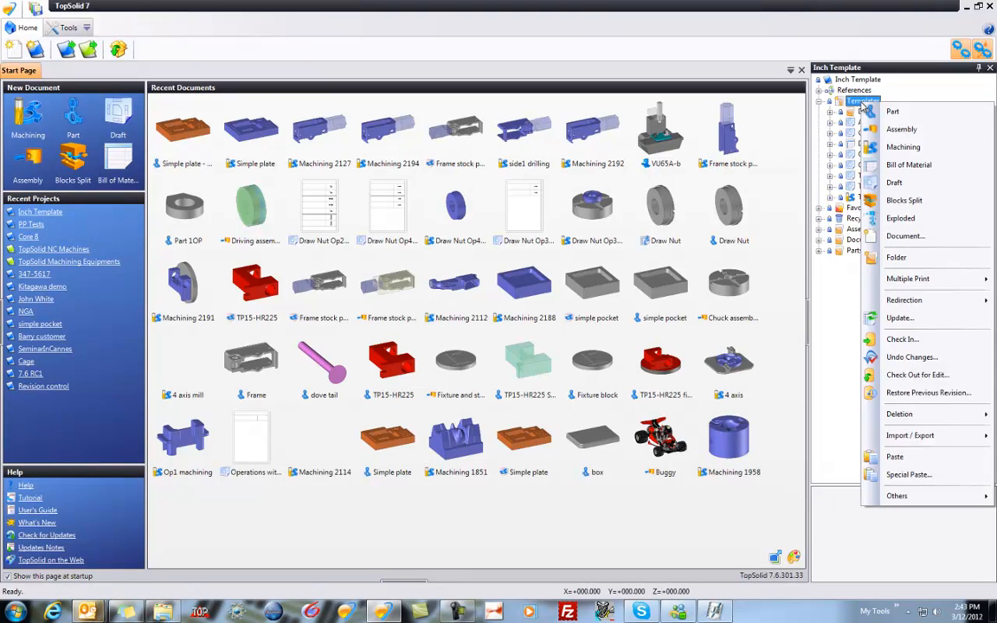
pyautogui.moveTo(904, 145)
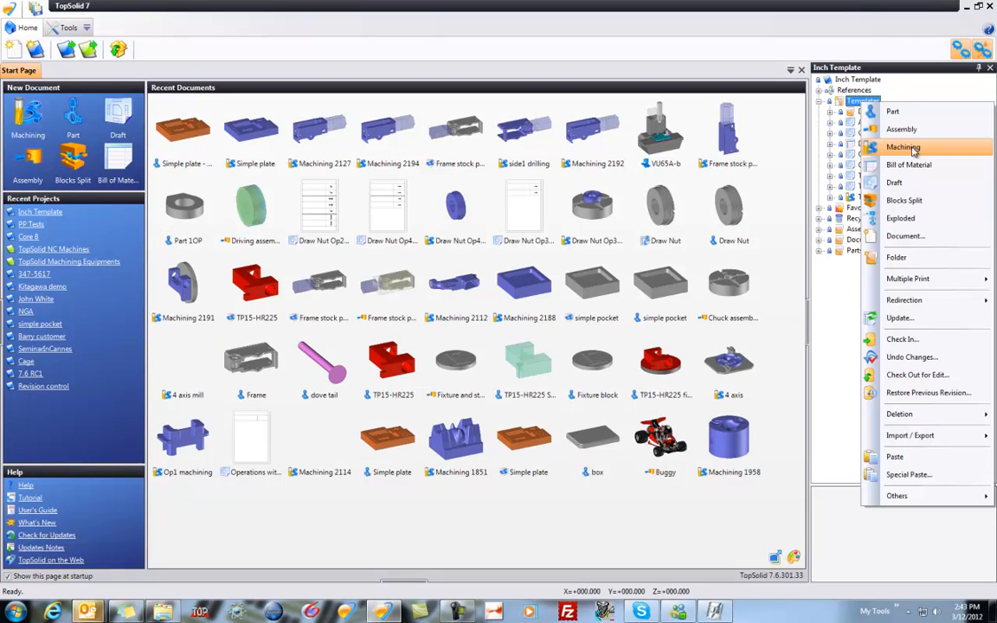
# Create a new Machining document in the Templates folder from the Blank Template
pyautogui.click(903, 145)
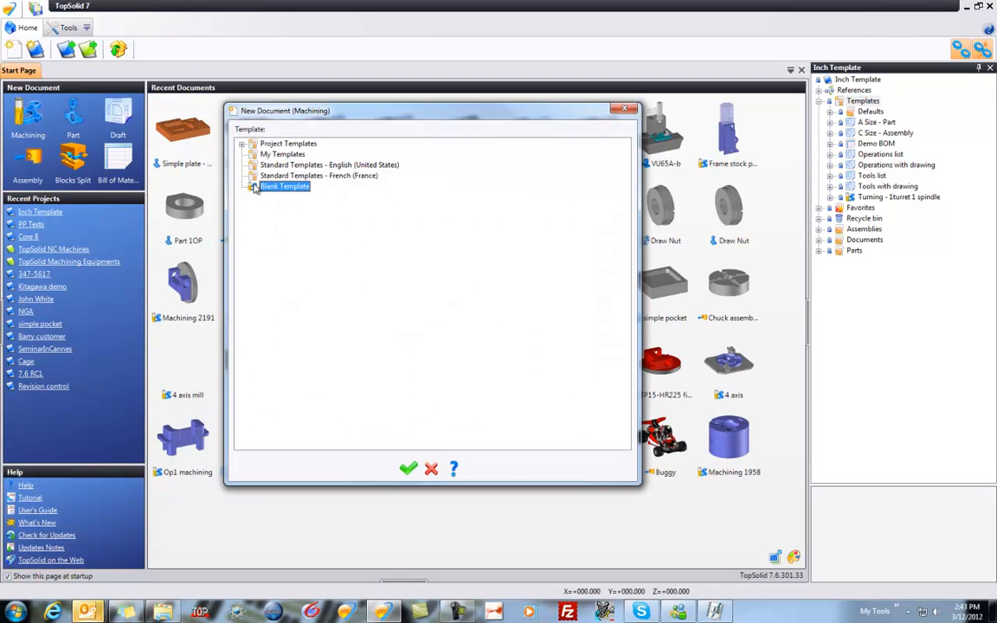
pyautogui.moveTo(408, 468)
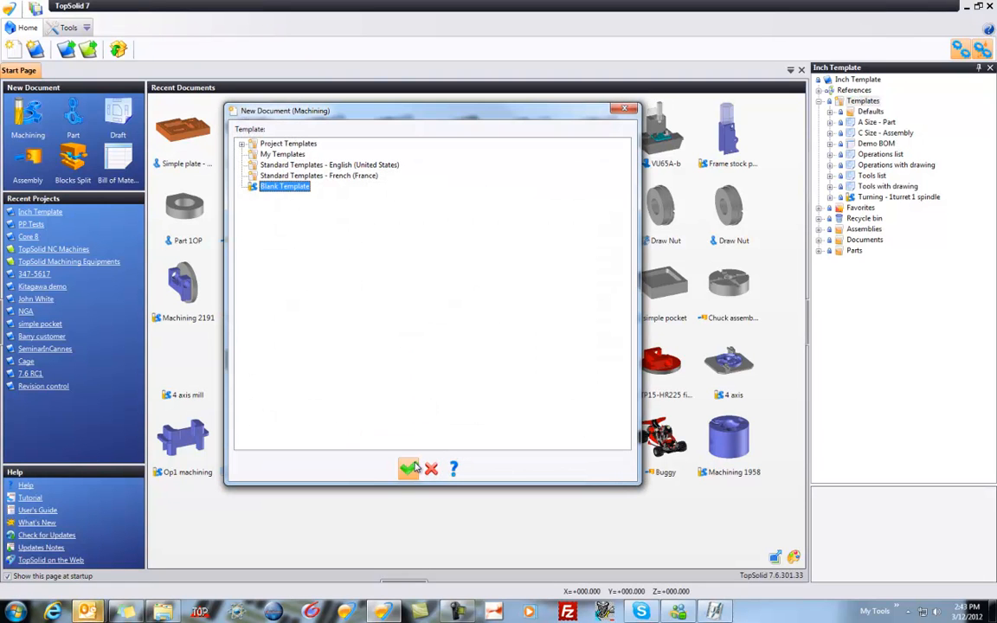
pyautogui.click(409, 467)
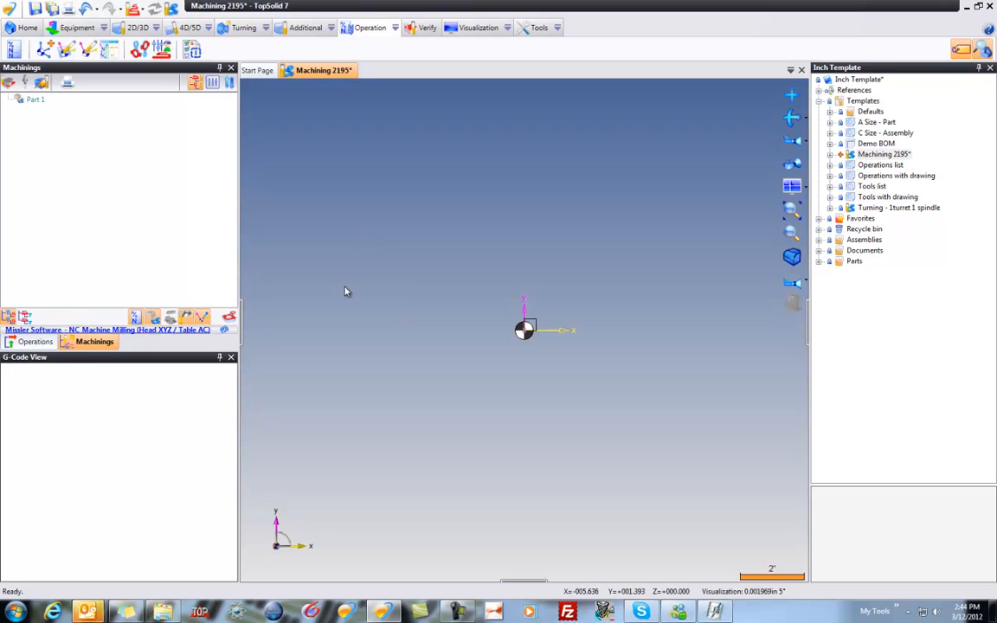
# Start Select a machine... from the Equipment > Machine Tool commands
pyautogui.click(76, 27)
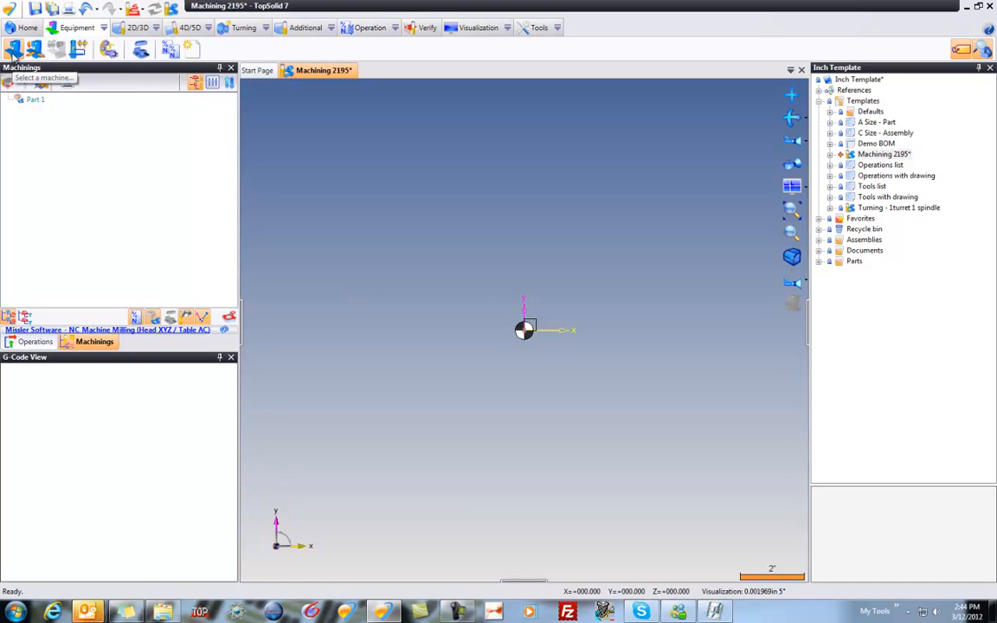
pyautogui.click(103, 28)
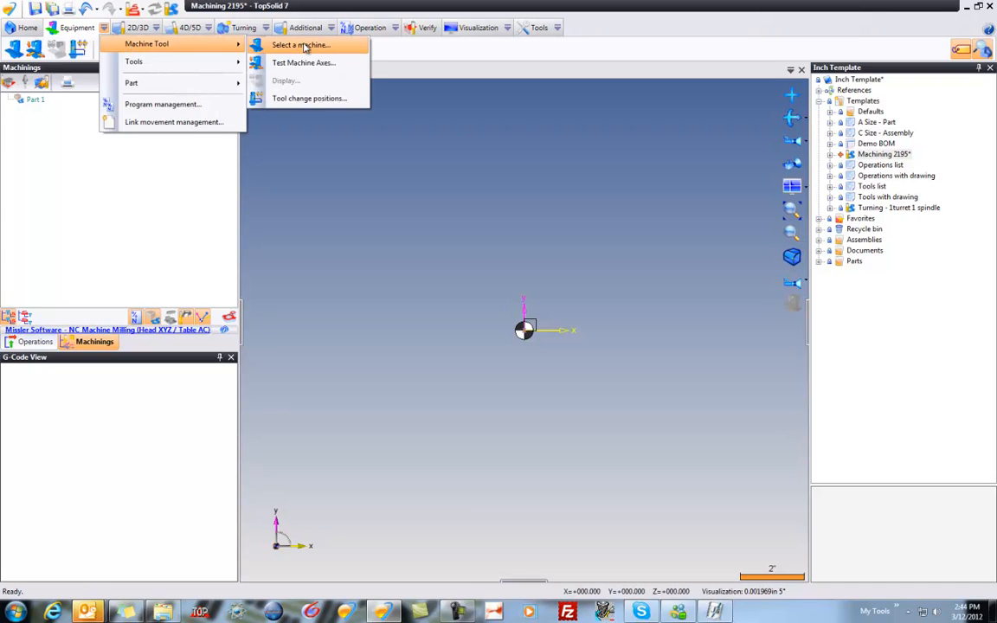
pyautogui.click(301, 45)
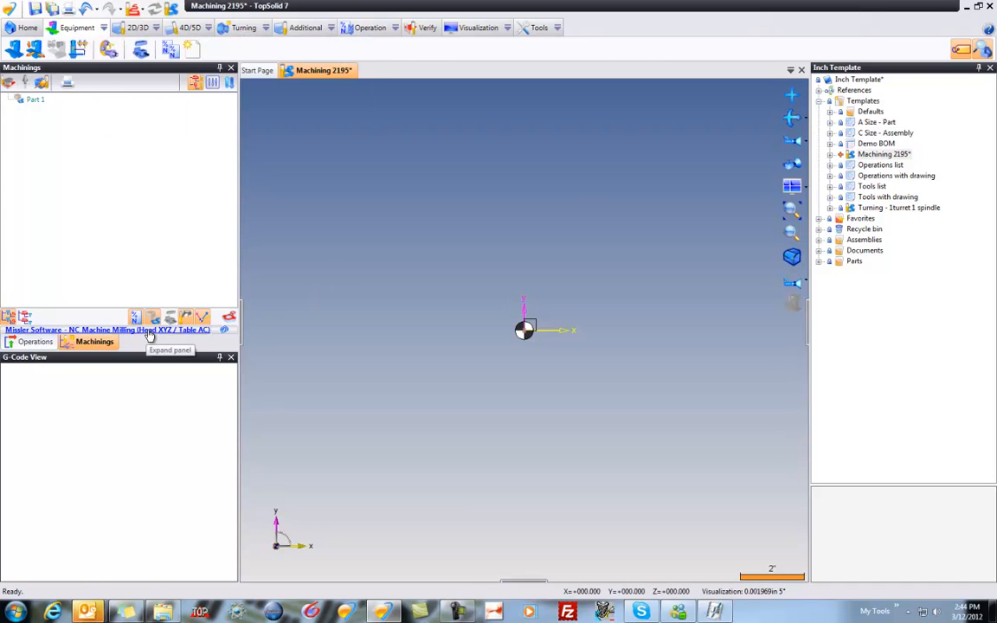
pyautogui.moveTo(156, 335)
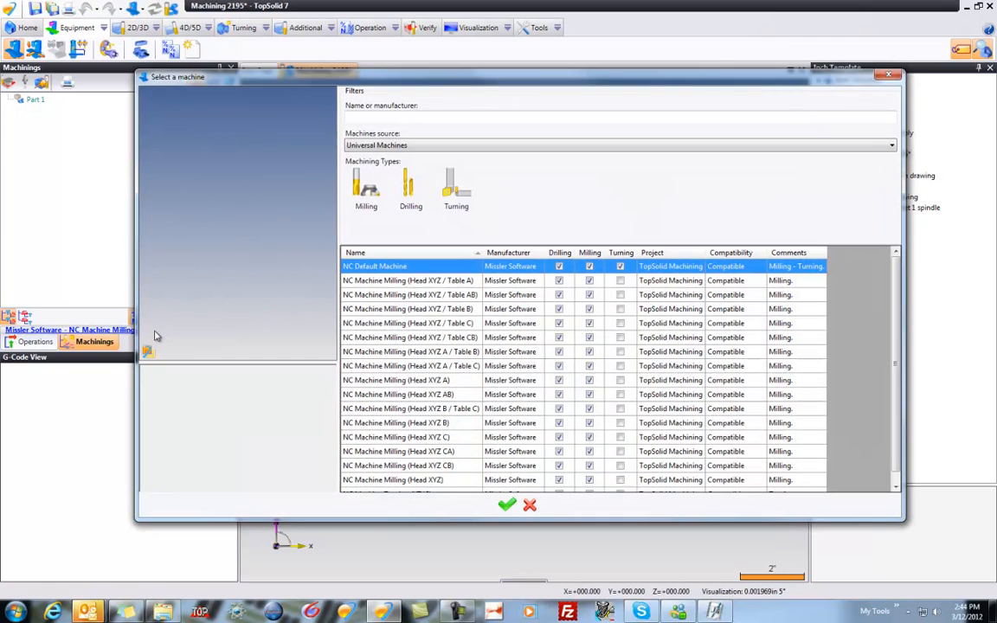
pyautogui.moveTo(239, 366)
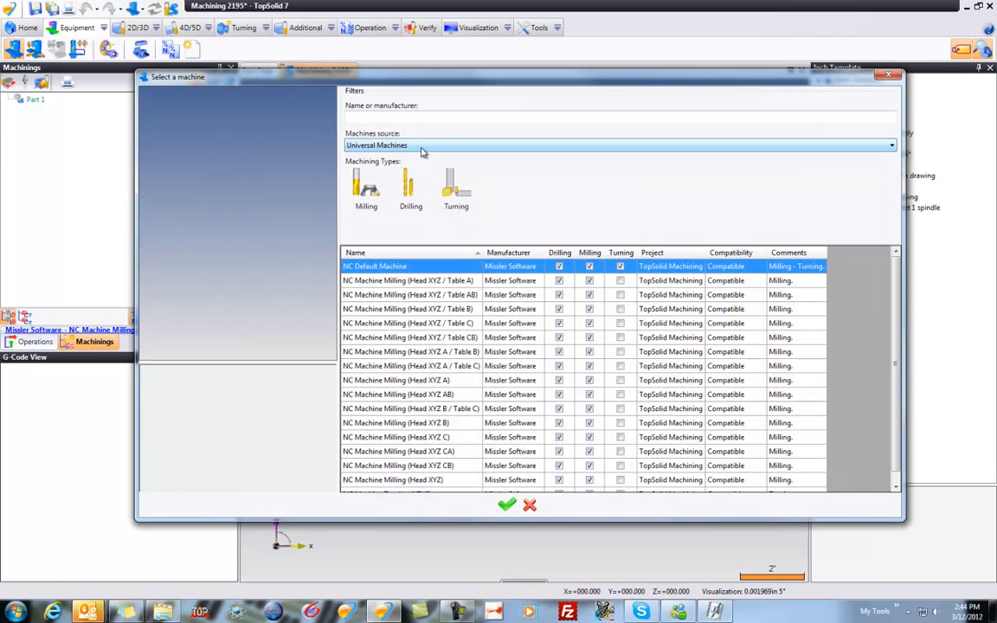
# Equip the document with the Mitsui Seiki VU65A milling machine from the Libraries source
pyautogui.click(412, 335)
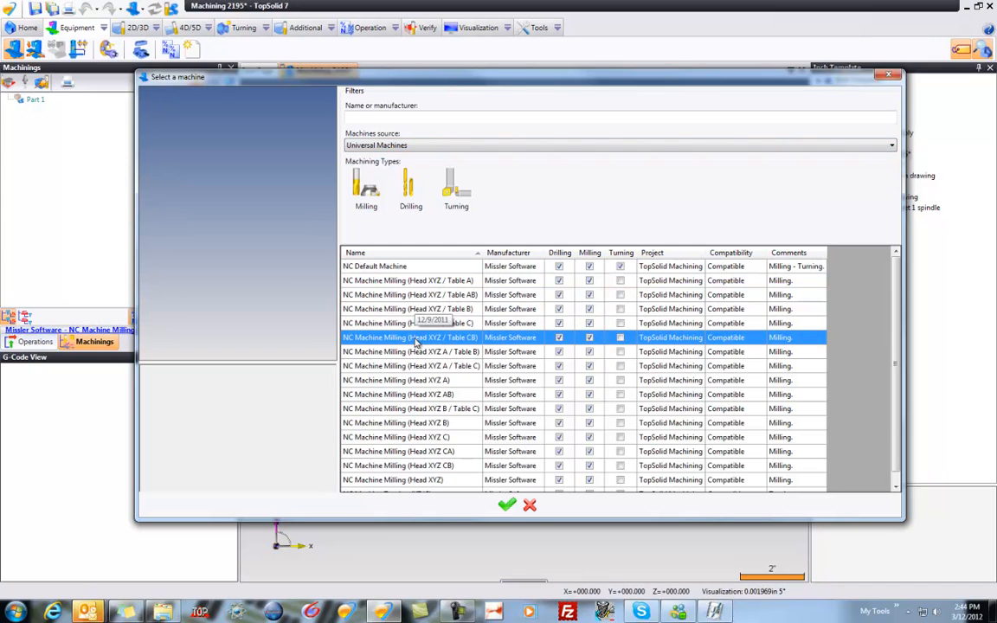
pyautogui.click(408, 351)
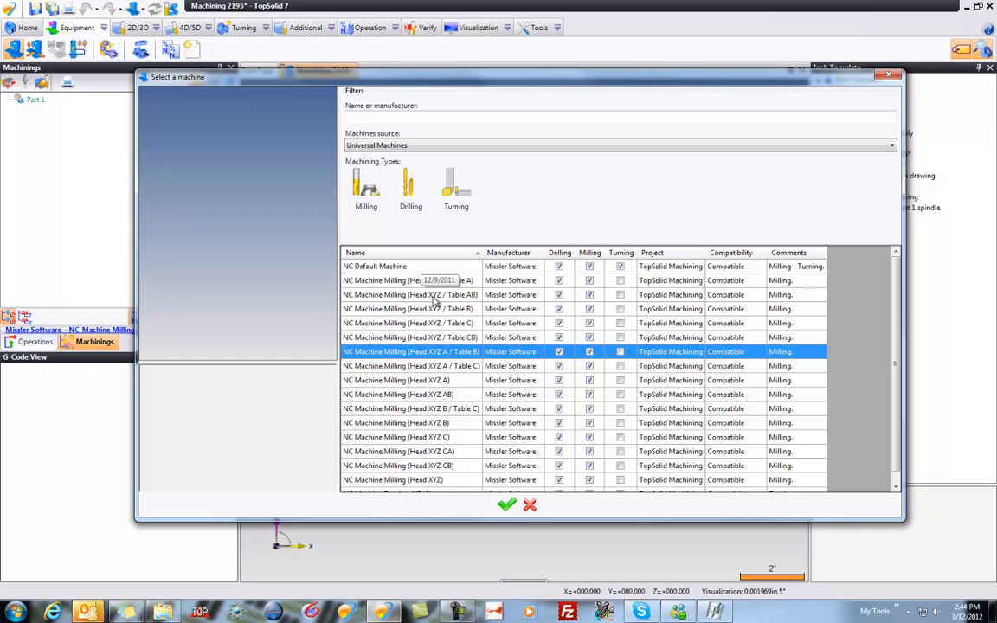
pyautogui.click(890, 145)
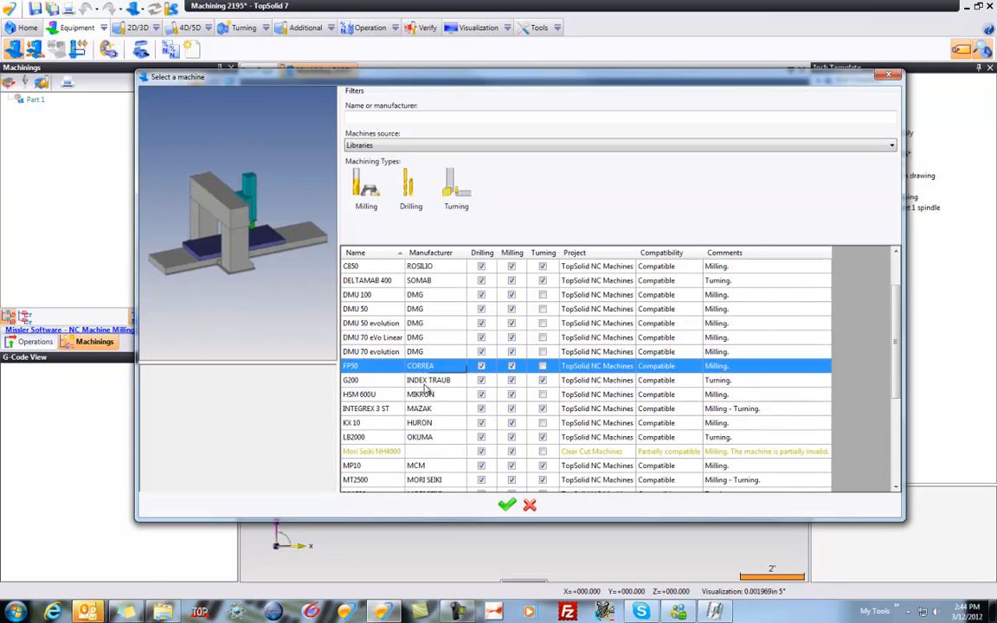
pyautogui.scroll(-3)
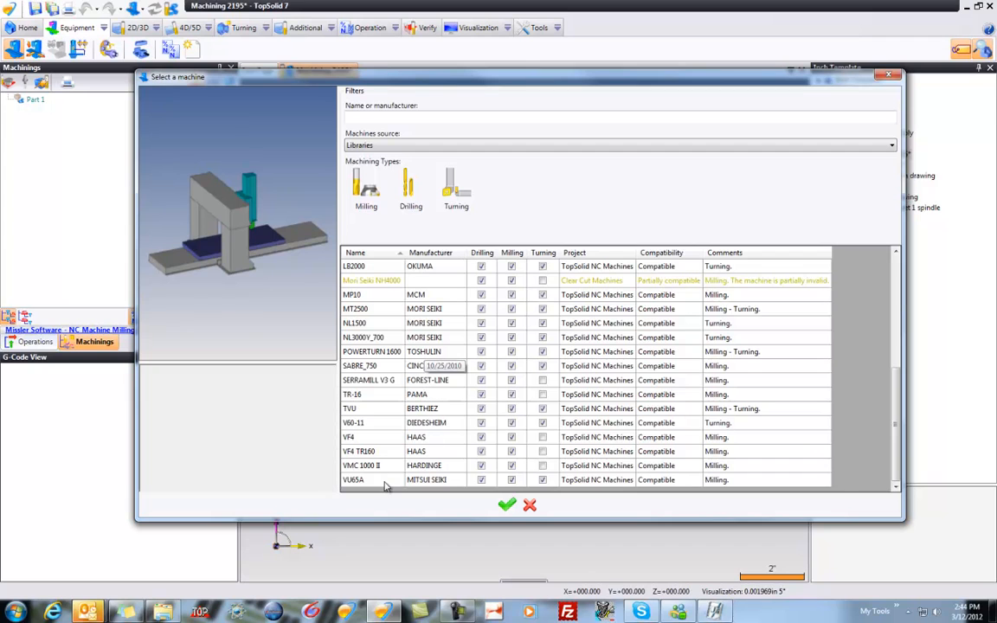
pyautogui.click(424, 479)
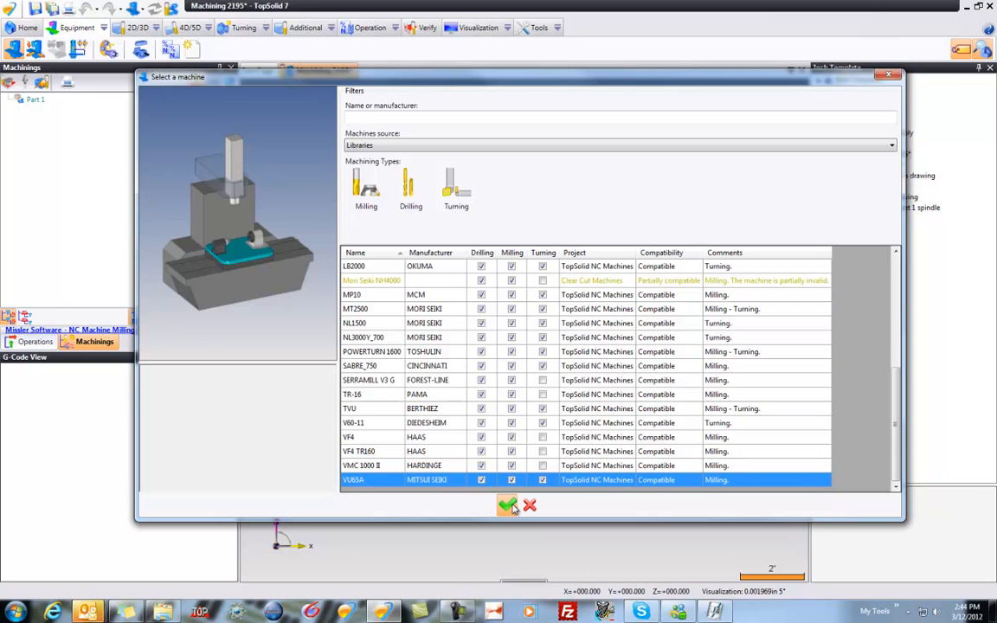
pyautogui.click(507, 505)
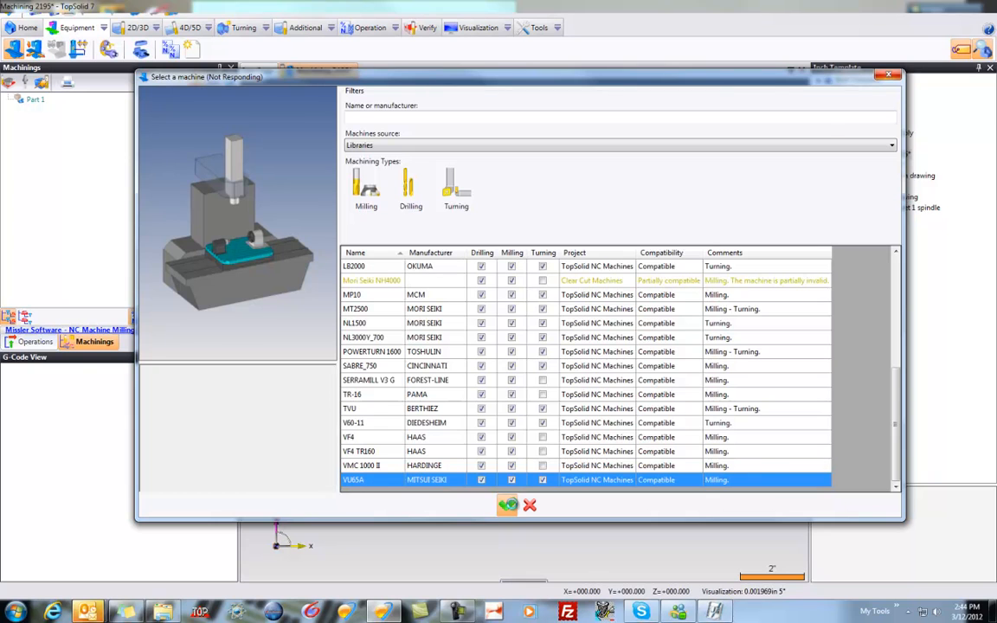
pyautogui.click(509, 505)
pyautogui.write('4 axis mi')
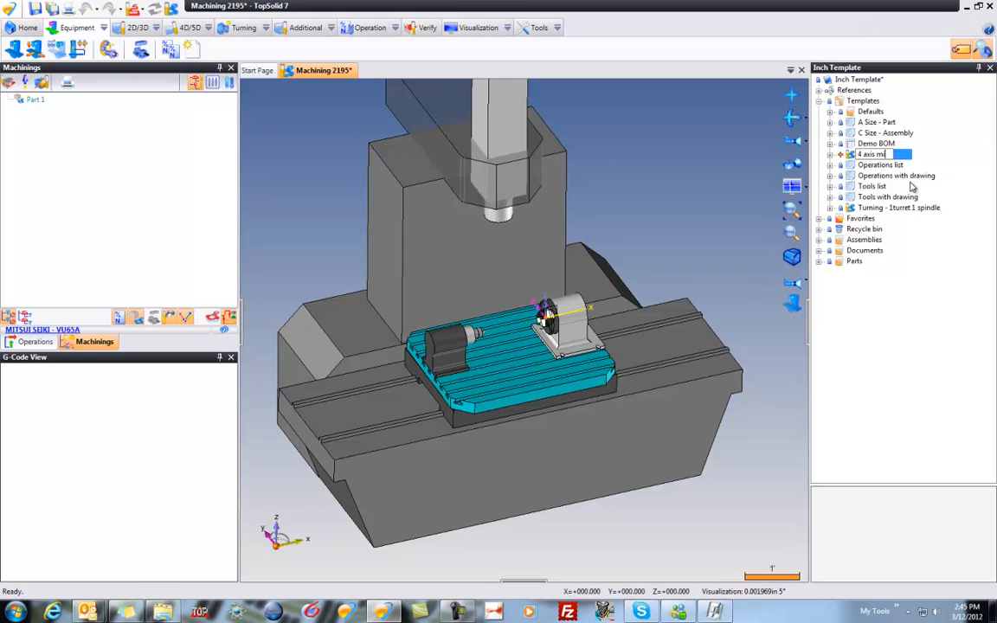
# Rename the machining document to '4 axis mill'
pyautogui.press('Return')
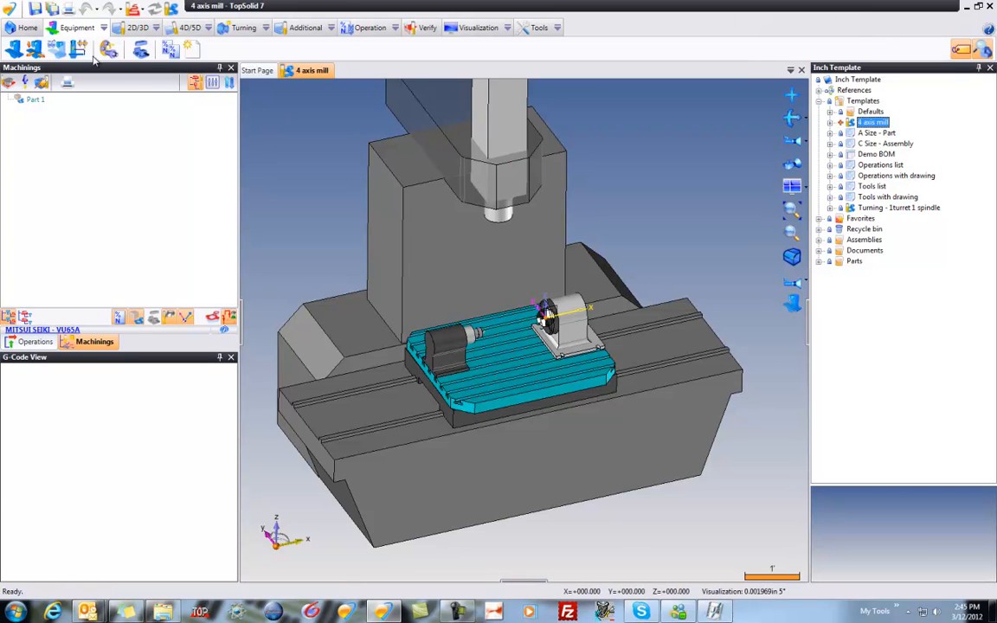
pyautogui.moveTo(108, 49)
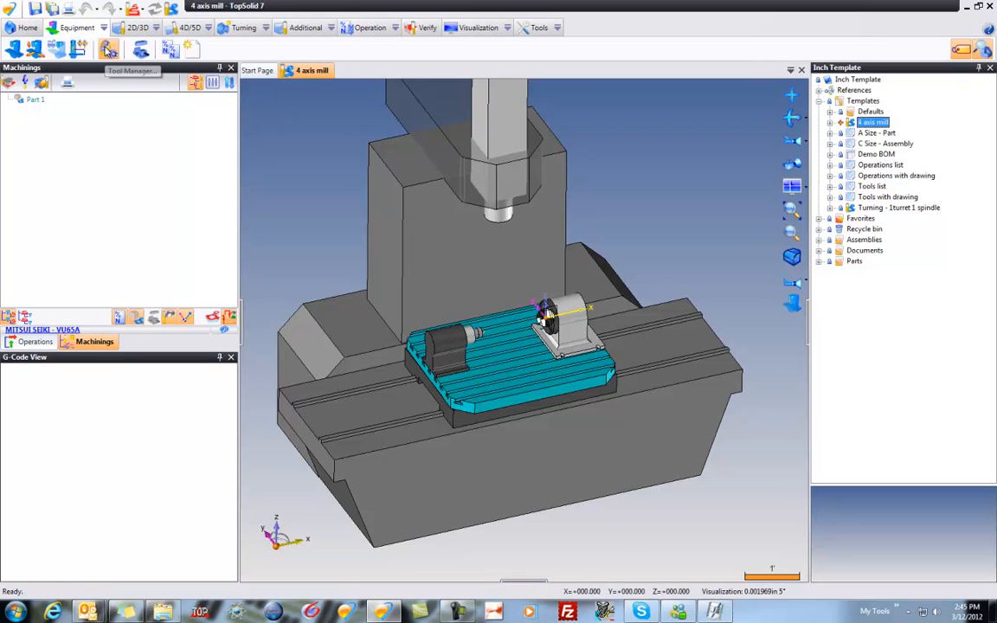
# In Tool Manager, load a 2 in face mill from the catalog into pocket T10
pyautogui.click(107, 49)
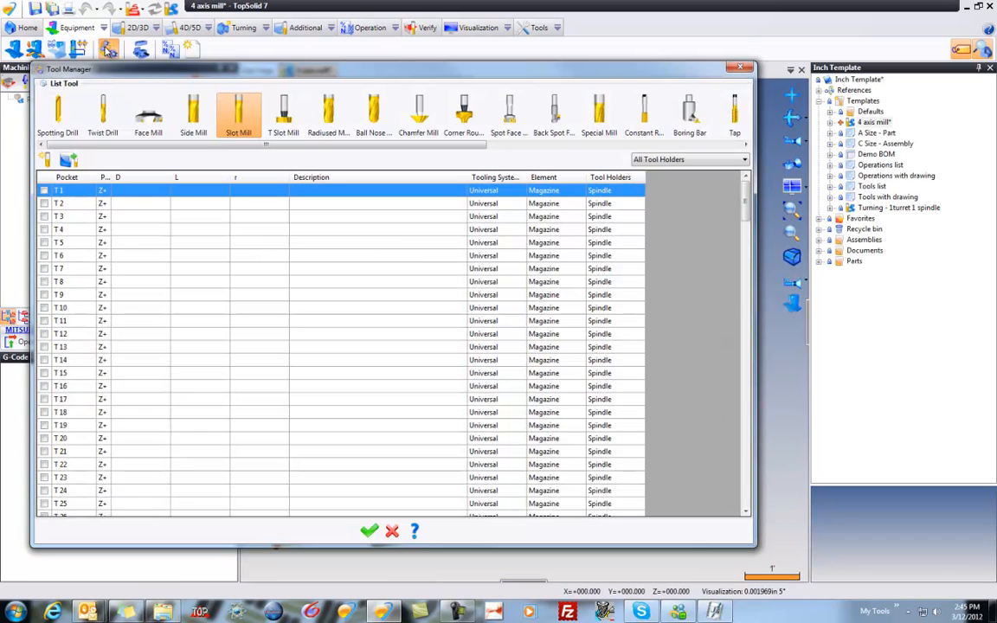
pyautogui.moveTo(706, 519)
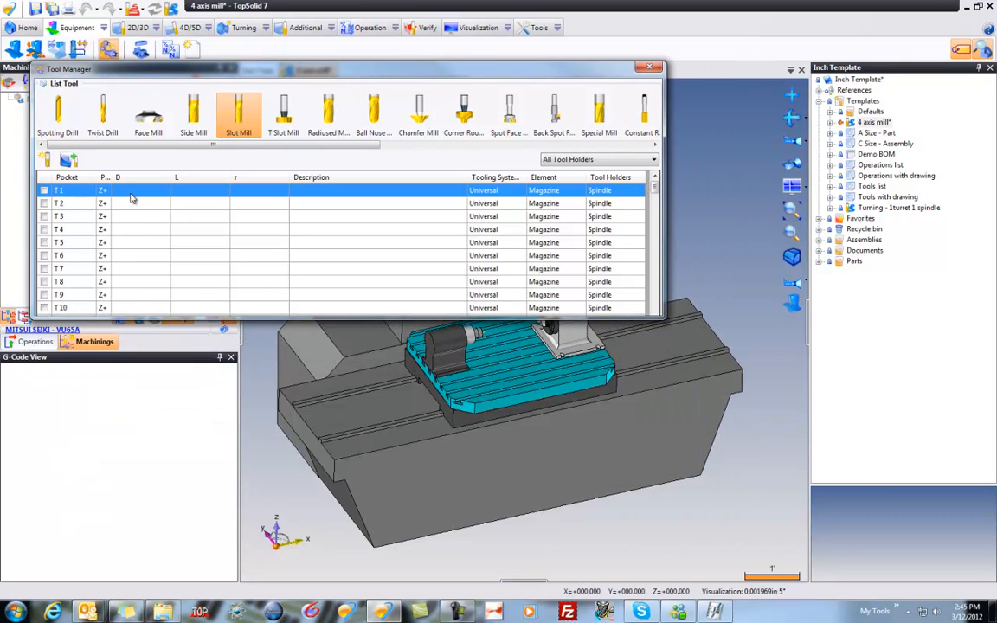
pyautogui.click(130, 308)
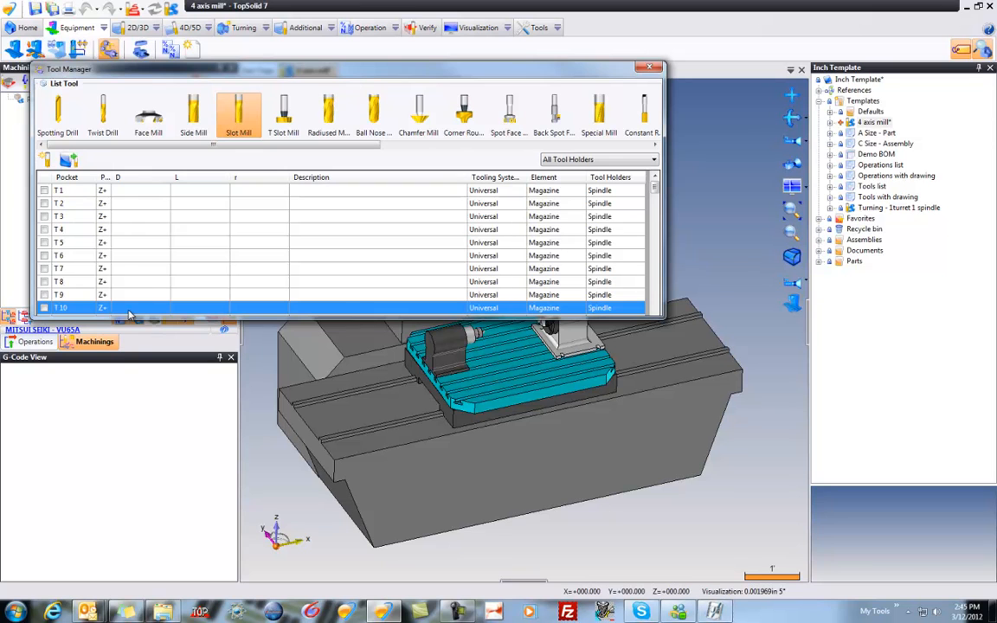
pyautogui.click(149, 112)
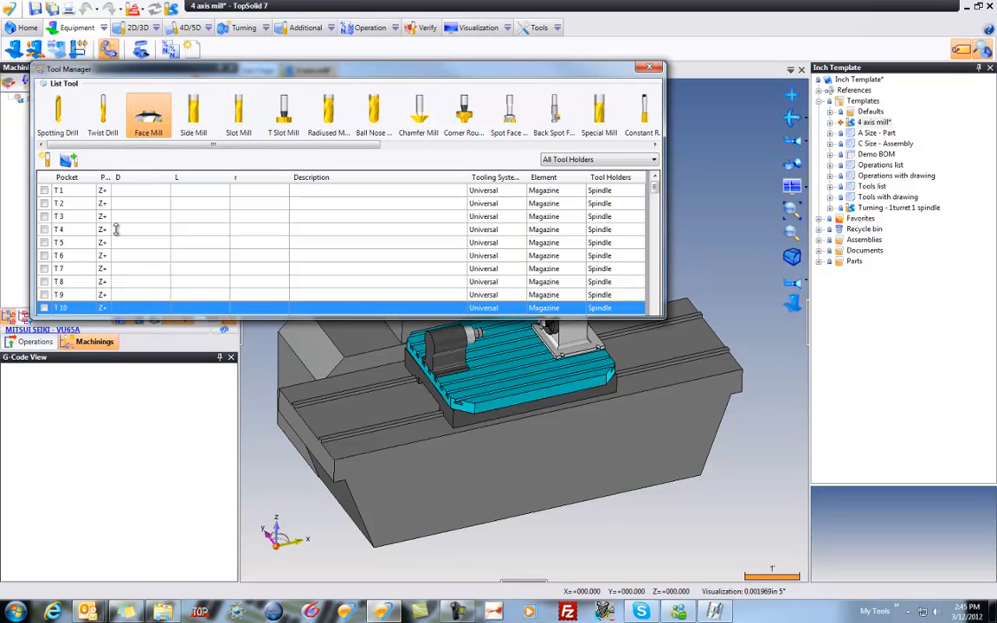
pyautogui.doubleClick(149, 110)
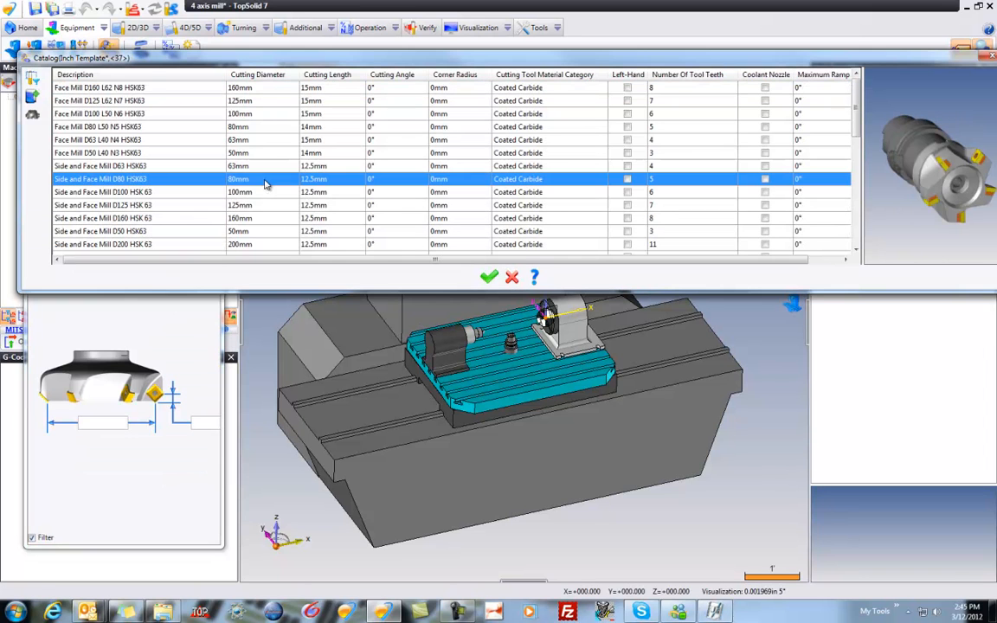
pyautogui.scroll(-3)
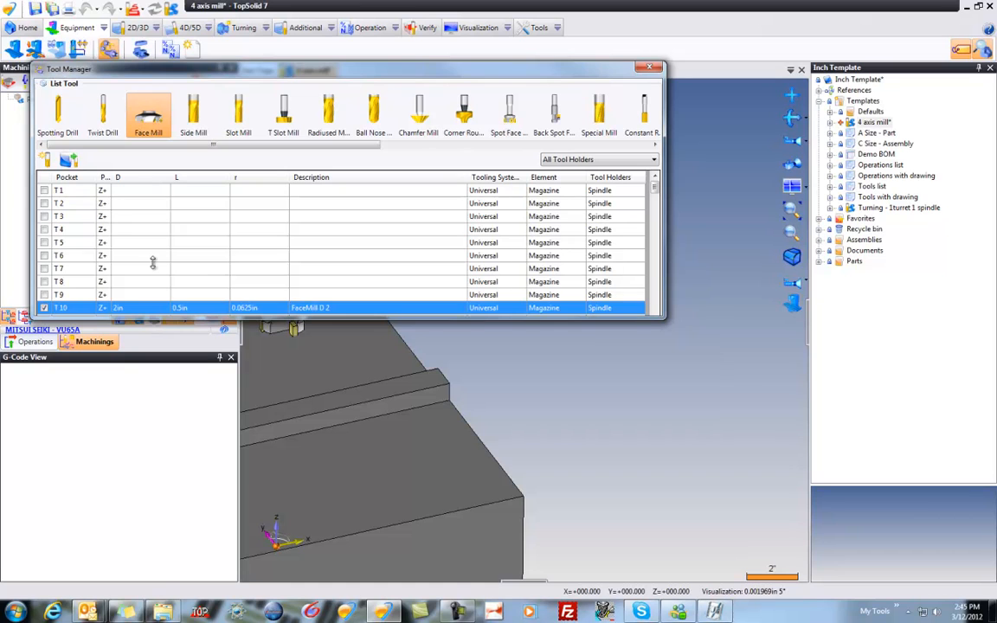
pyautogui.scroll(-3)
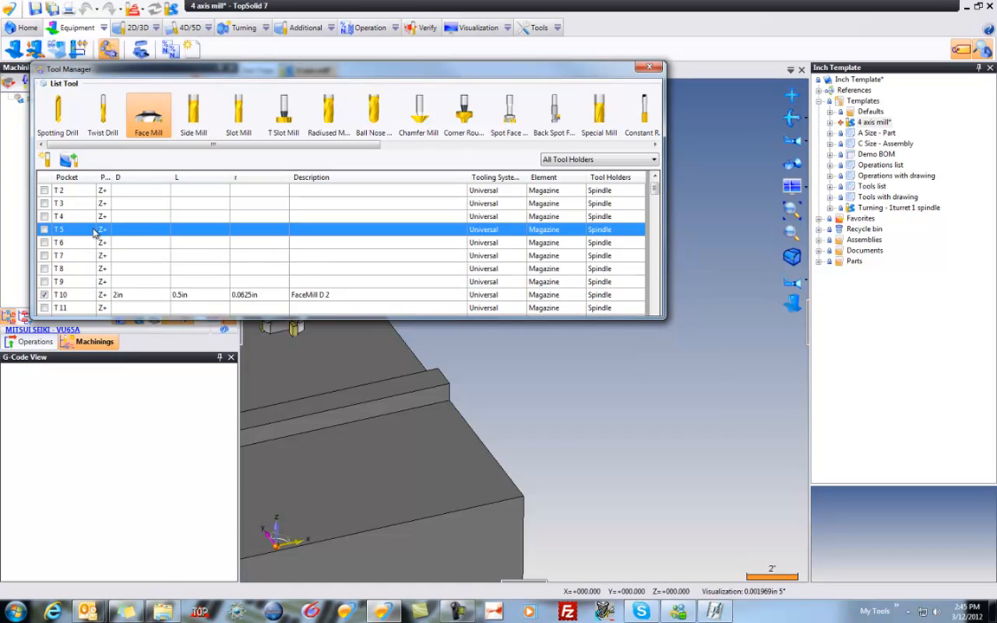
# Load the extended-length 0.375 in spotting drill into pocket T5
pyautogui.click(59, 114)
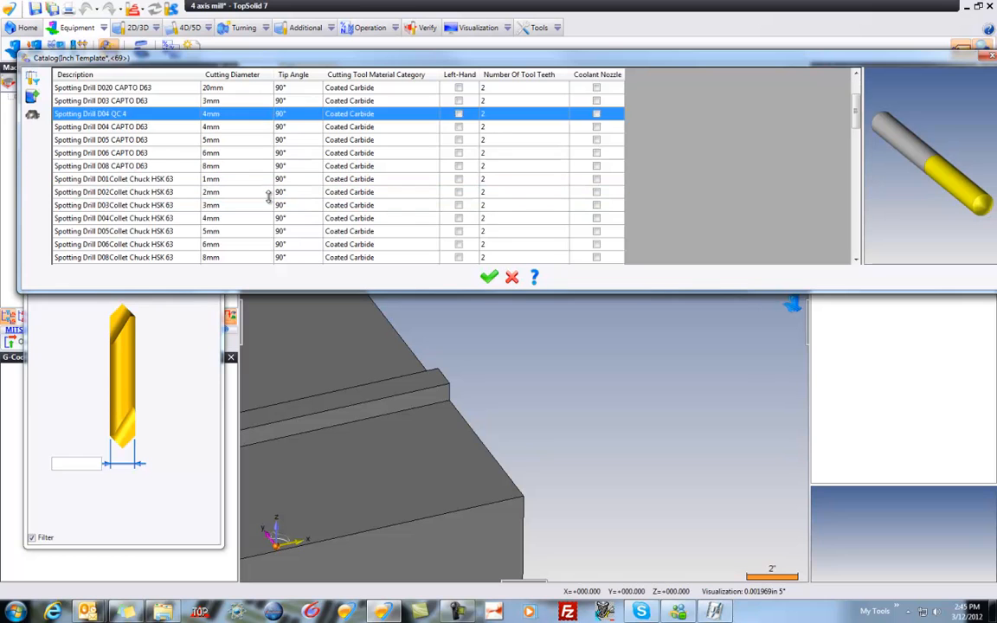
pyautogui.scroll(-3)
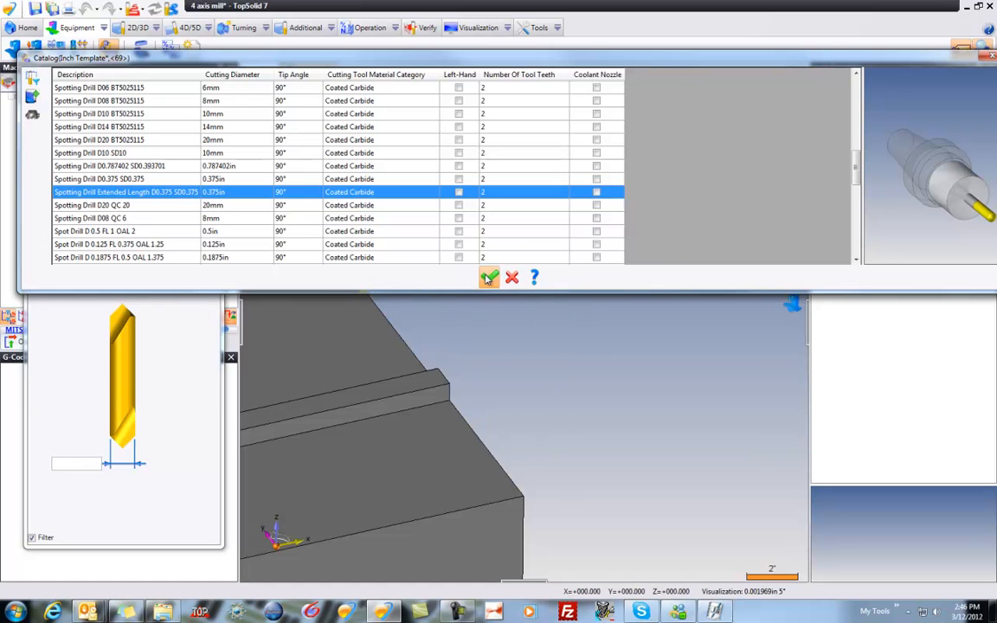
pyautogui.click(487, 277)
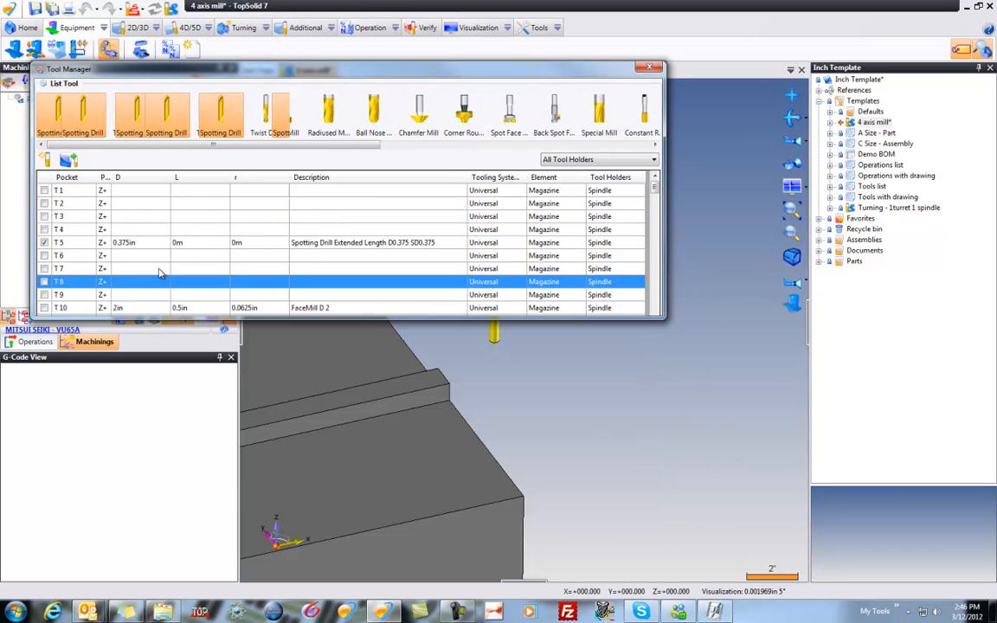
pyautogui.moveTo(450, 327)
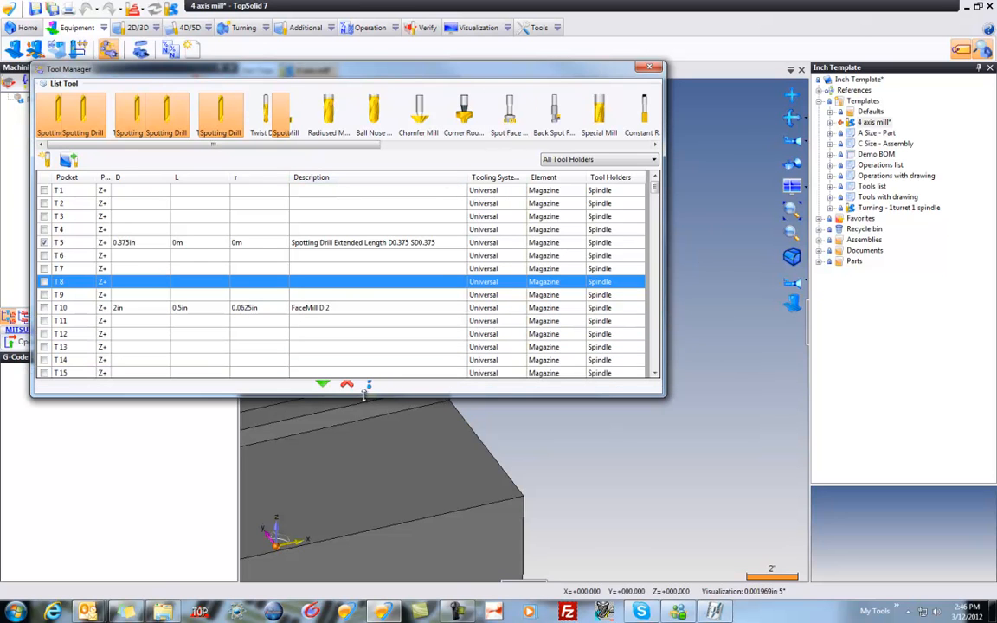
# Keep the loaded tools, Save All, and check in the 4 axis mill template with its part setup
pyautogui.click(648, 66)
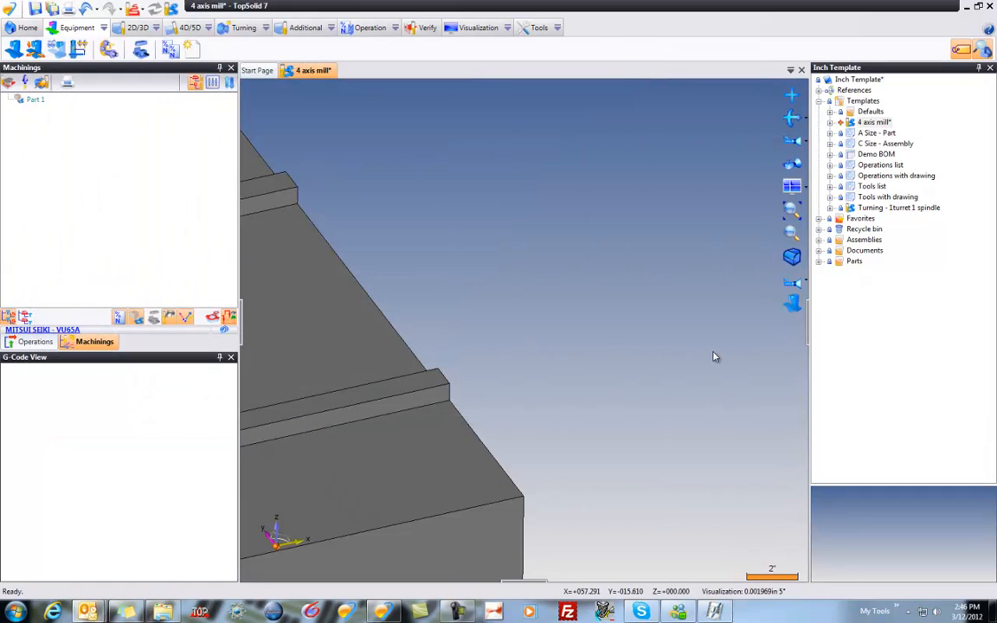
pyautogui.moveTo(554, 256)
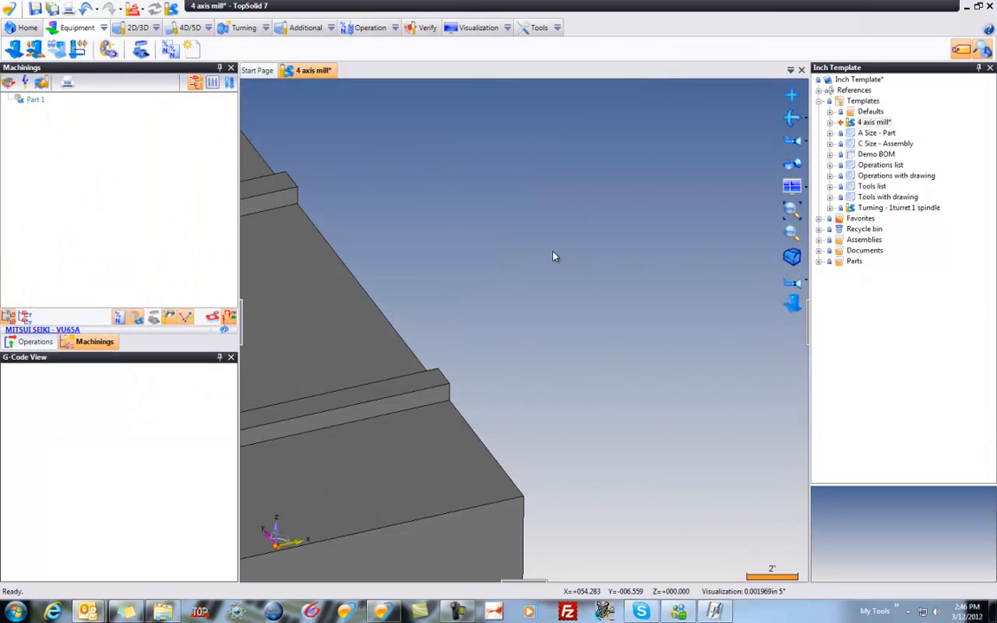
pyautogui.moveTo(364, 122)
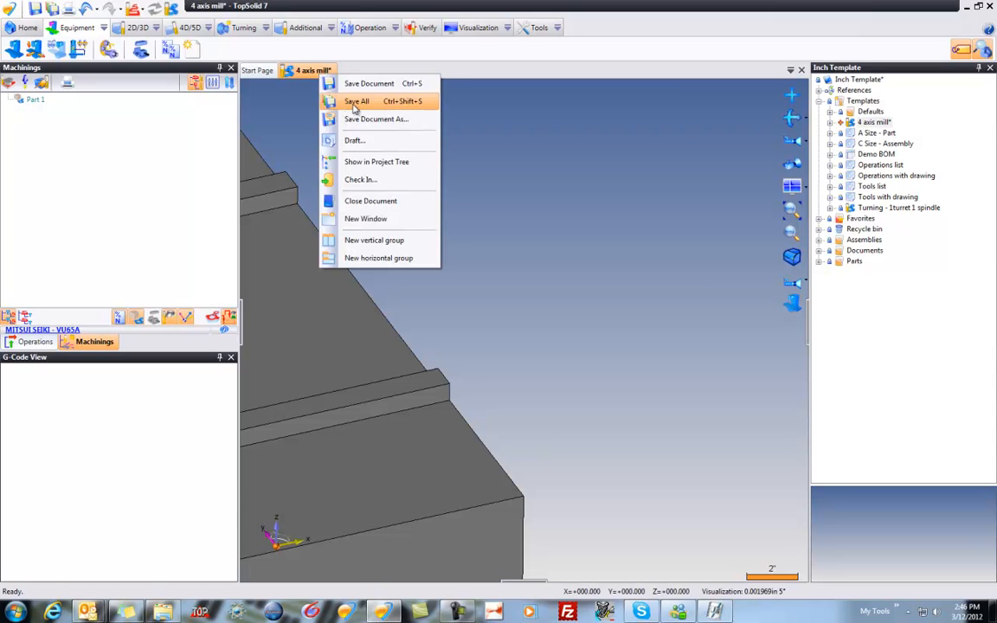
pyautogui.click(356, 100)
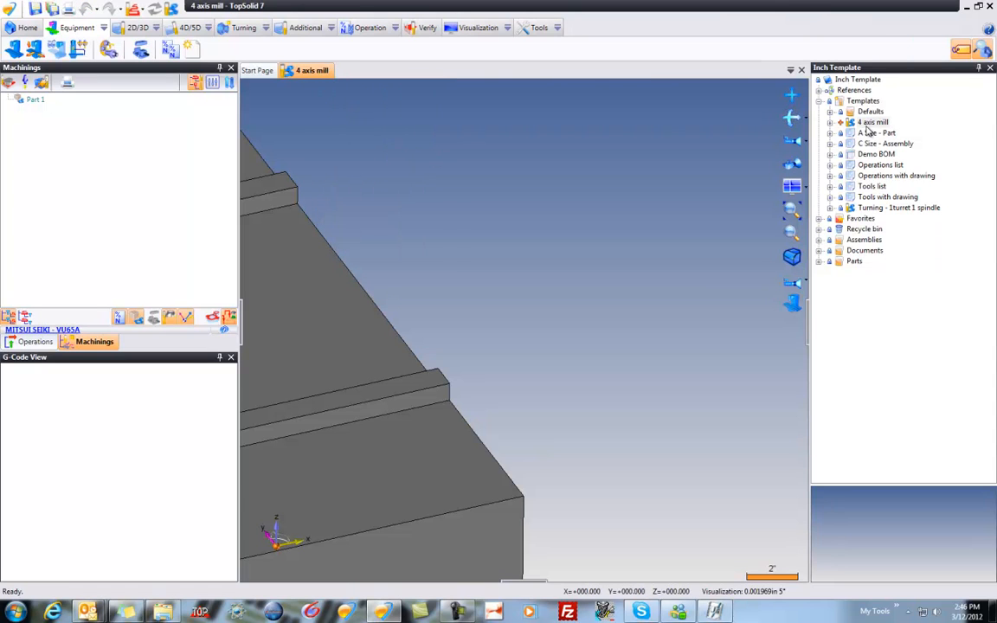
pyautogui.rightClick(874, 122)
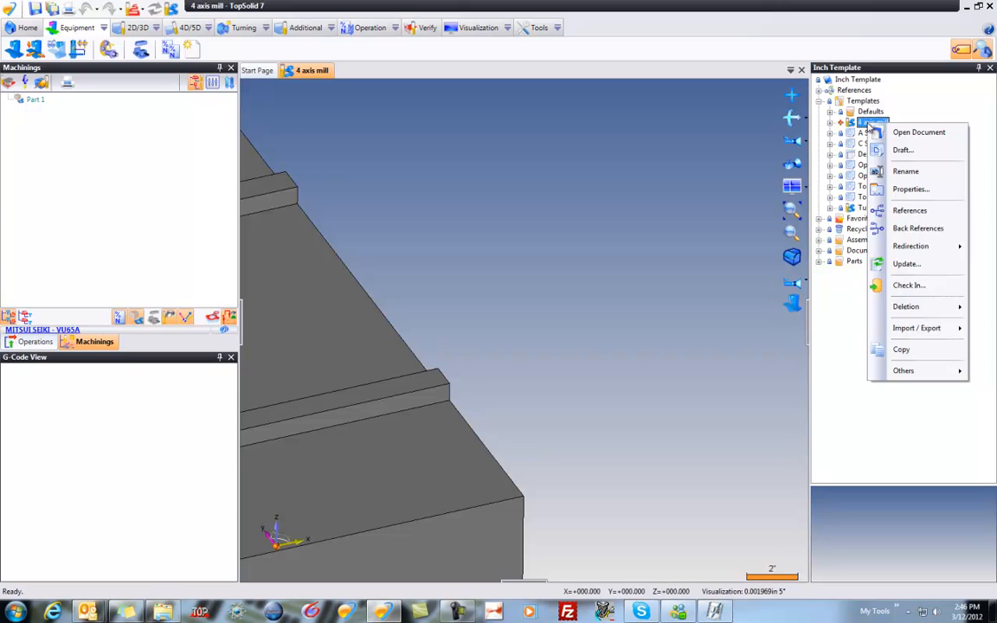
pyautogui.moveTo(905, 171)
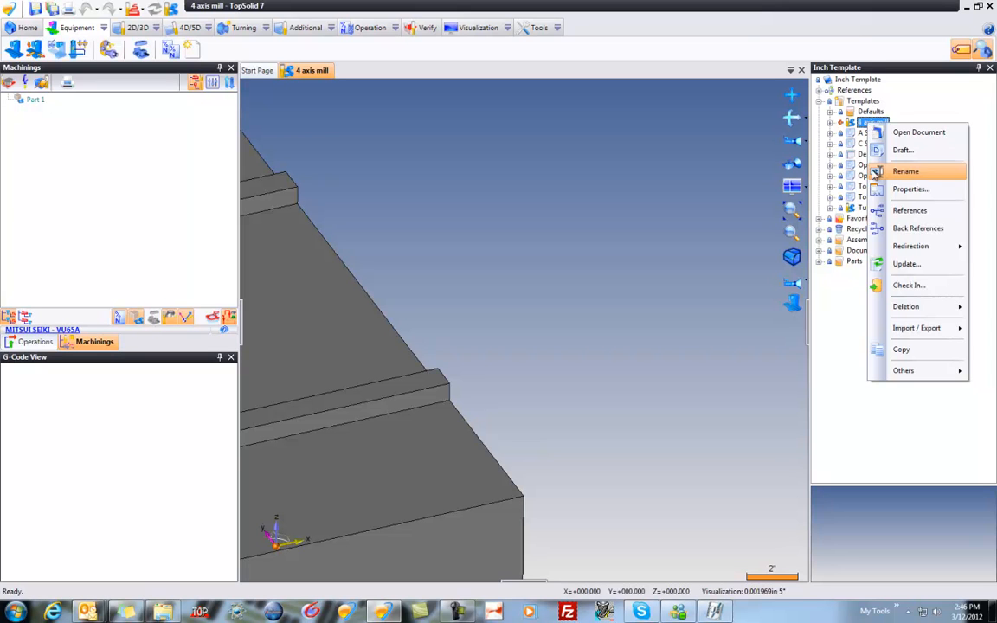
pyautogui.click(908, 283)
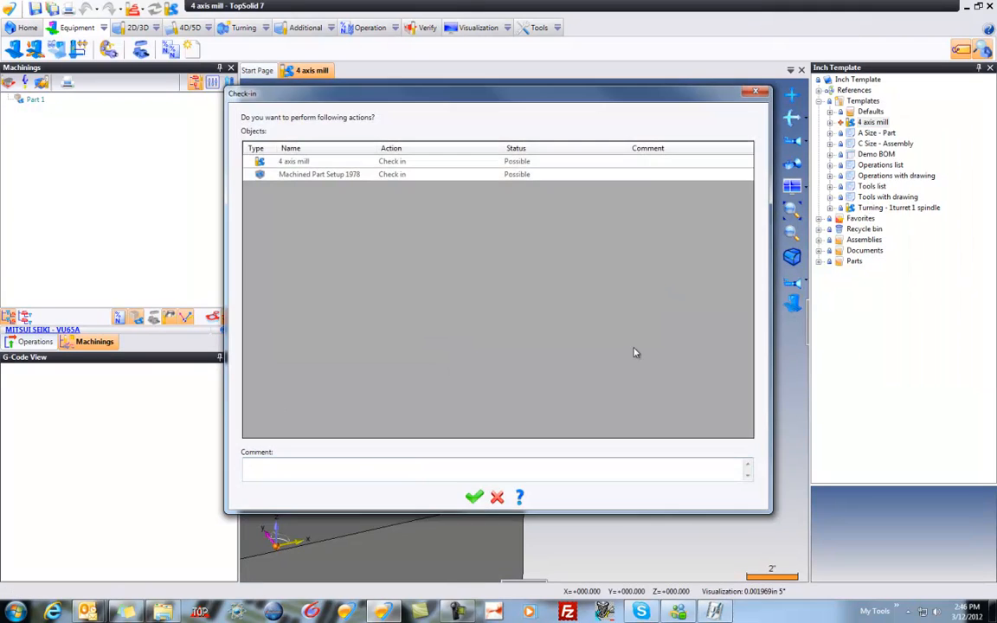
pyautogui.click(474, 495)
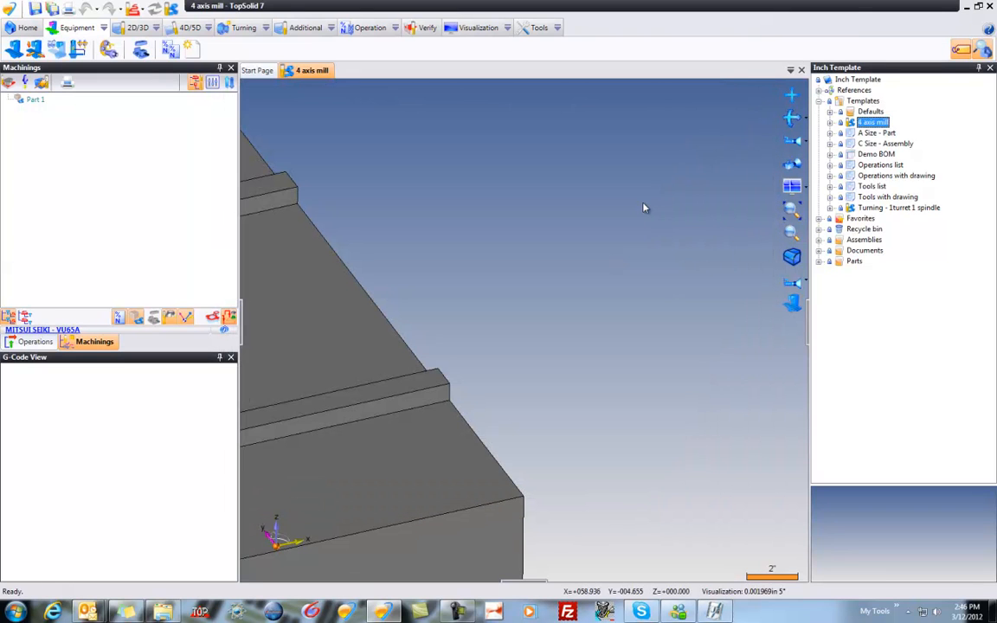
pyautogui.moveTo(663, 216)
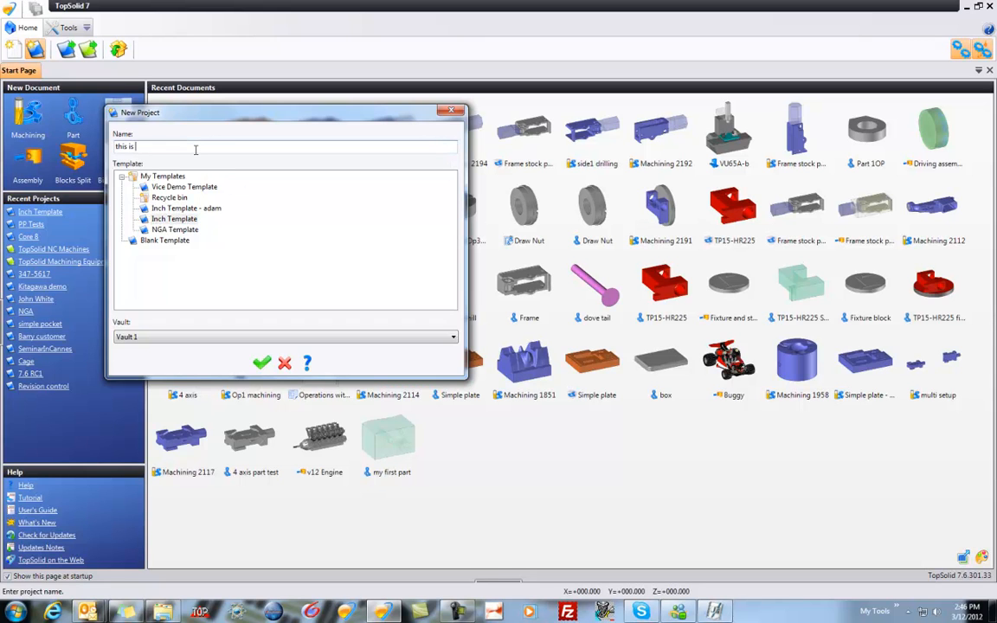
# Create a new project named 'this is a test' from the Start Page
pyautogui.write('a test')
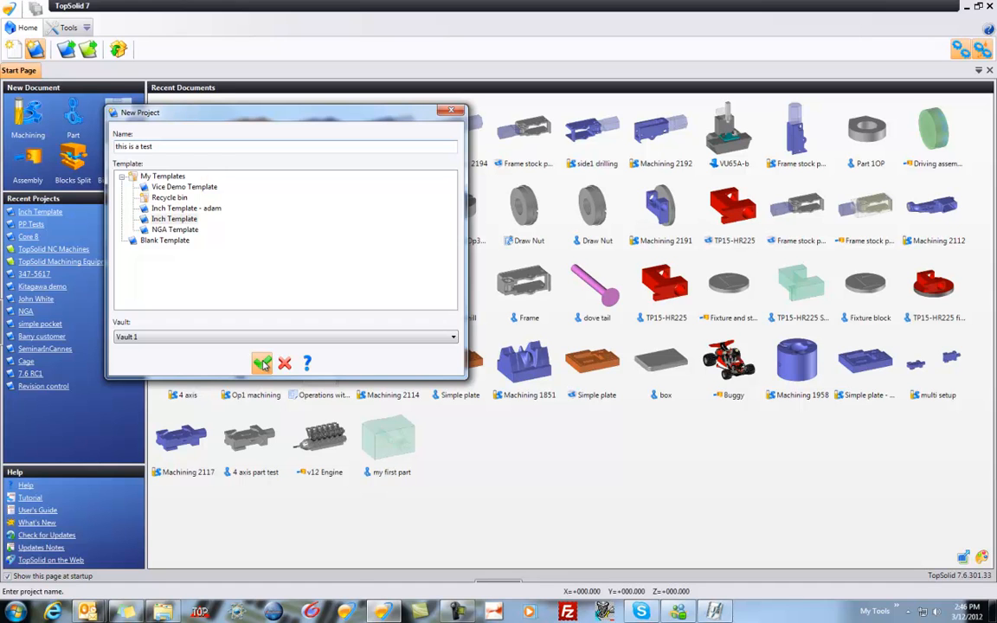
pyautogui.click(263, 364)
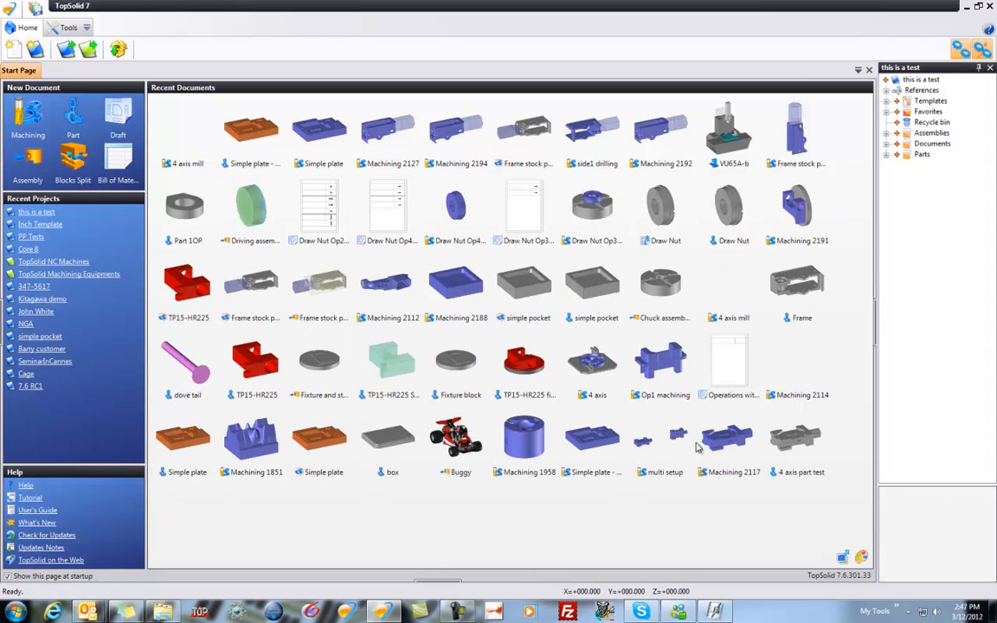
pyautogui.moveTo(891, 93)
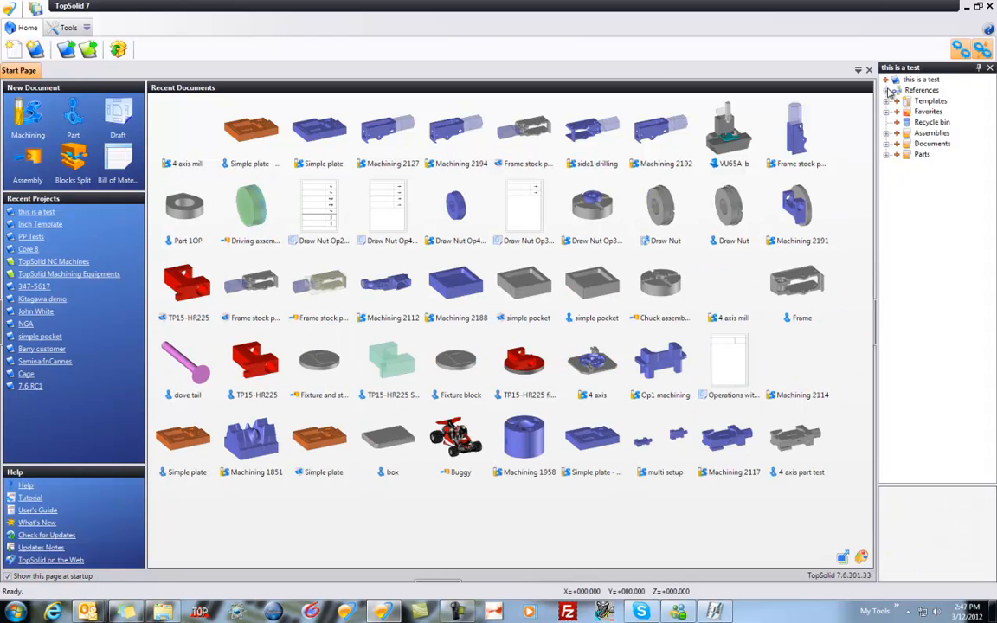
# Create Machining 2196 from the project's 4 axis mill template via References > Templates
pyautogui.click(888, 100)
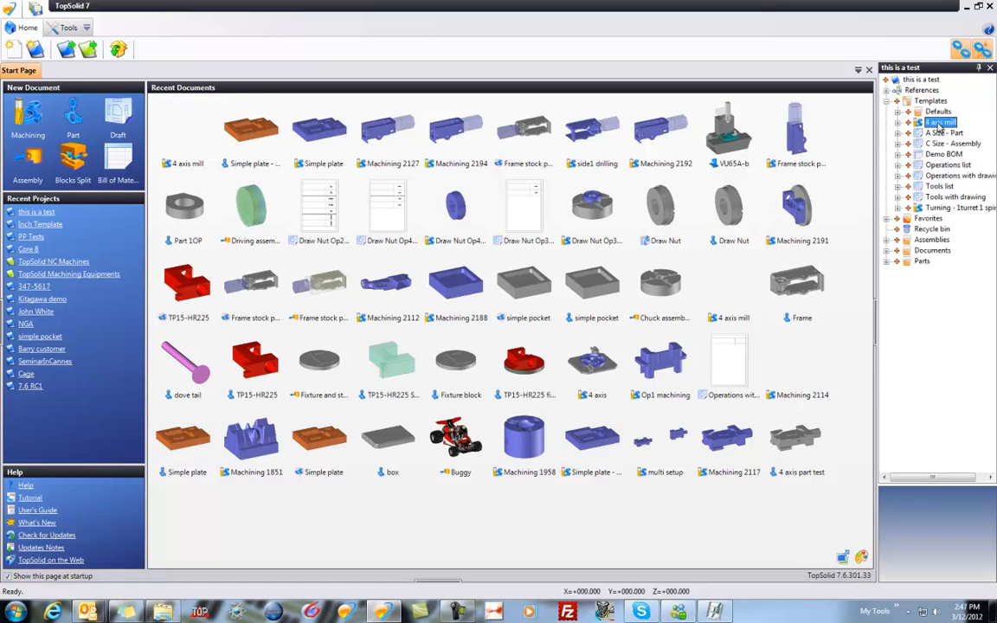
pyautogui.click(889, 100)
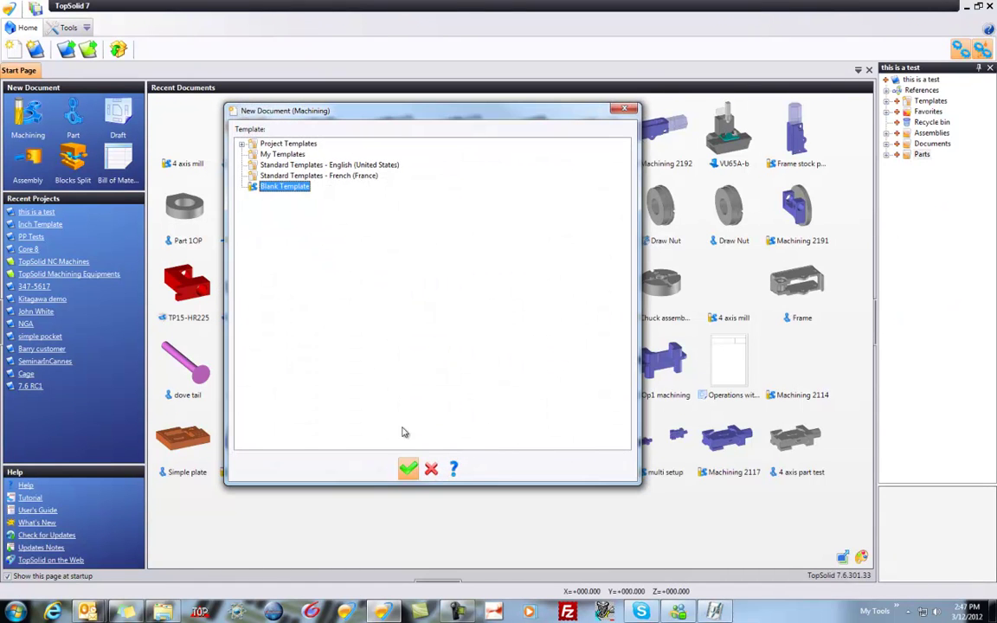
pyautogui.click(242, 141)
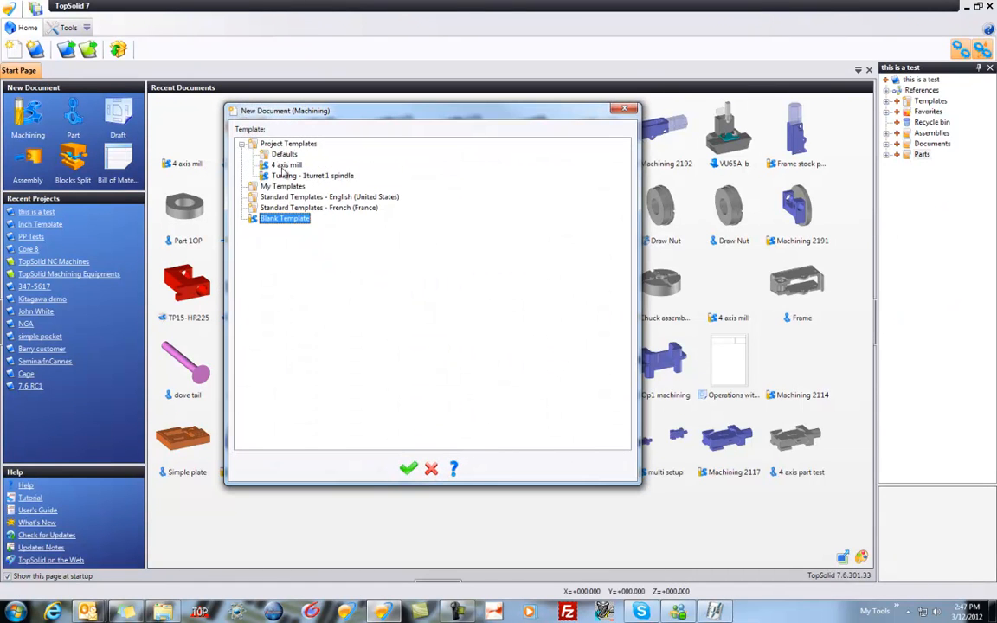
pyautogui.click(287, 164)
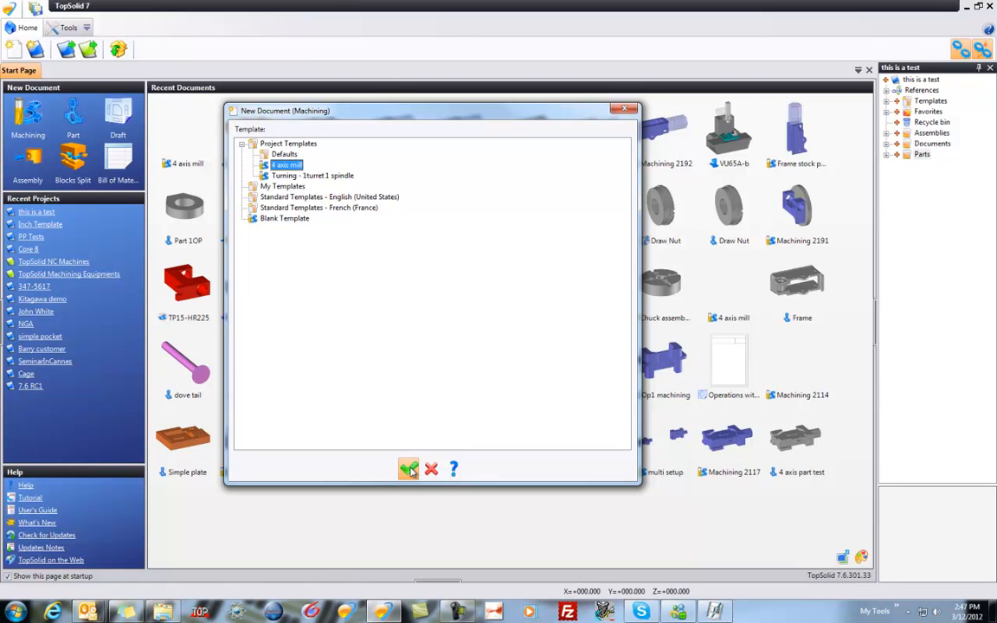
pyautogui.click(409, 469)
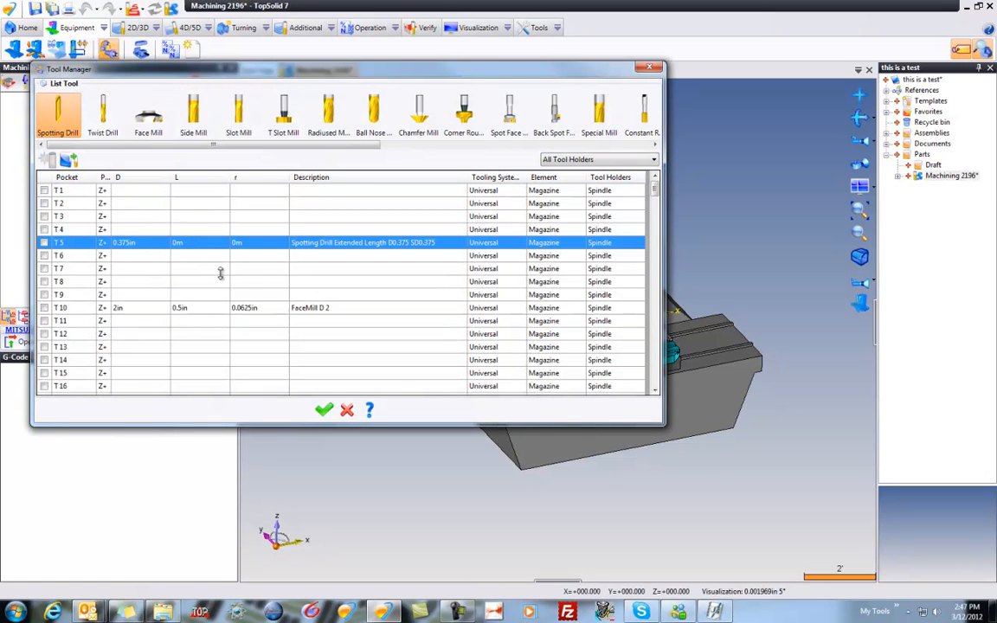
# Confirm T5 spotting drill and T10 face mill are loaded, then close the Tool Manager
pyautogui.click(324, 409)
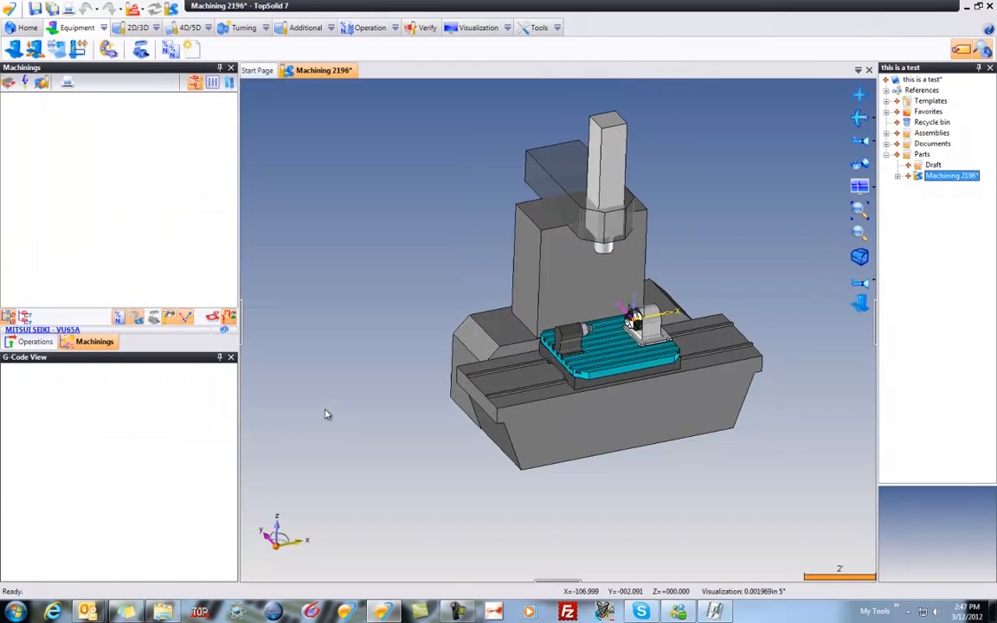